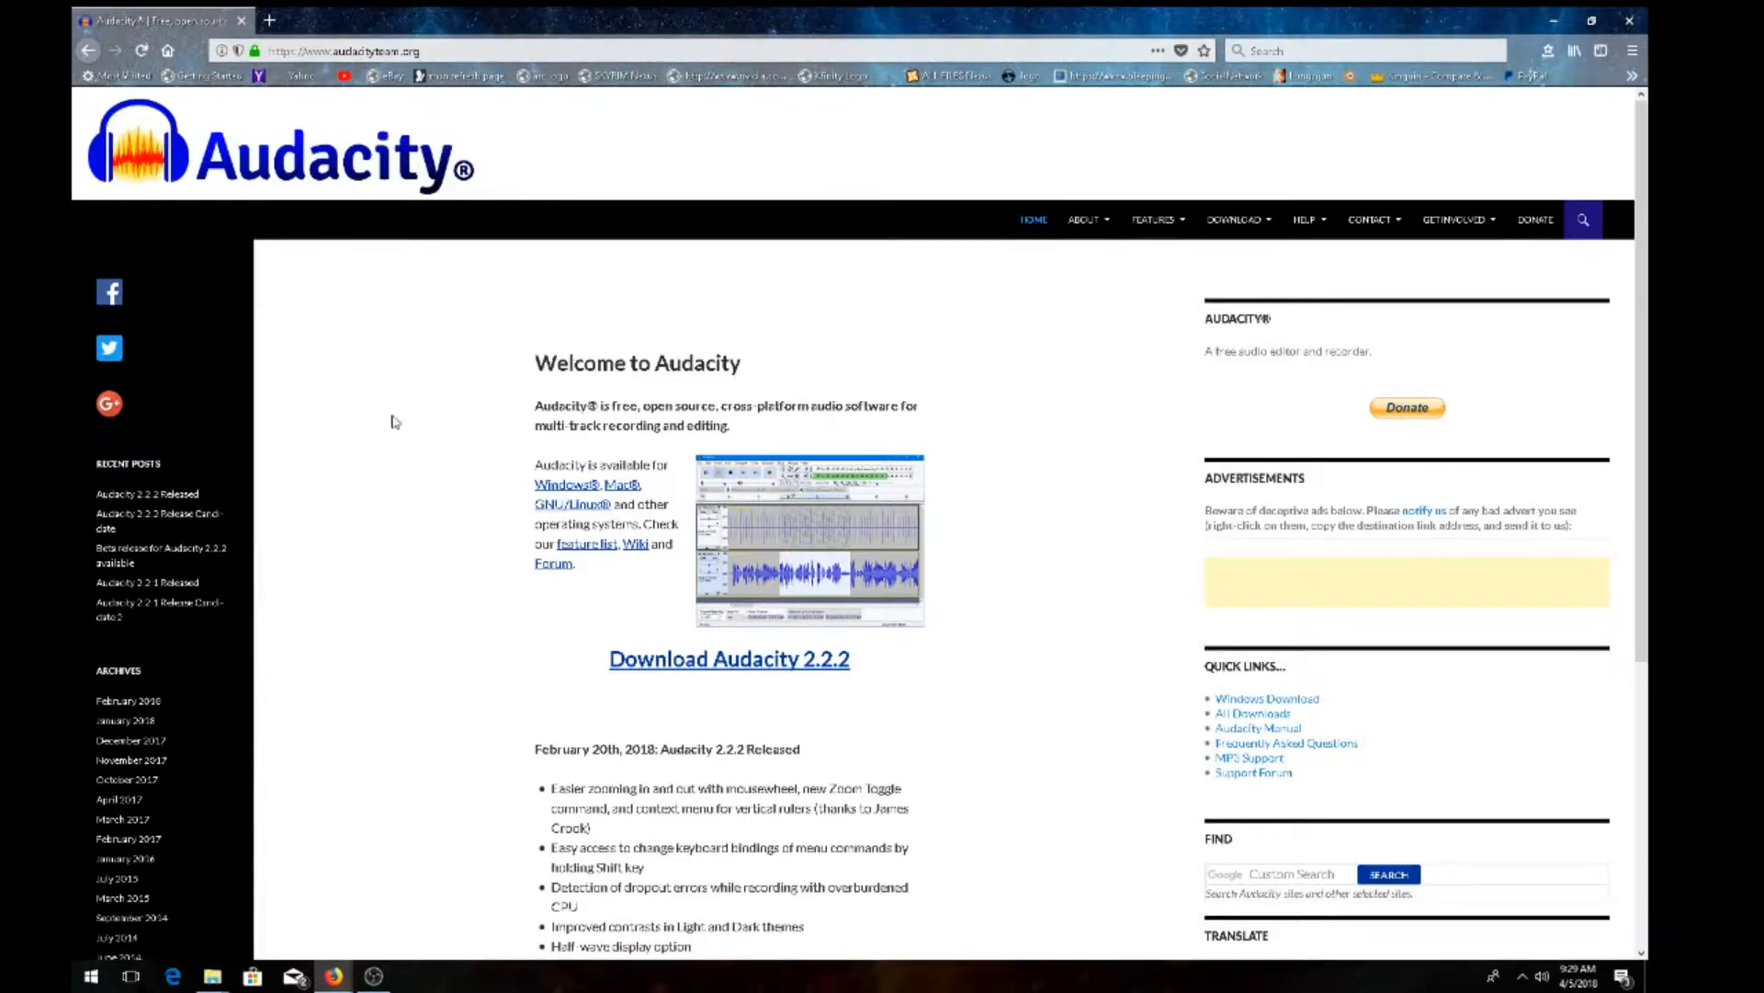
pyautogui.moveTo(709, 731)
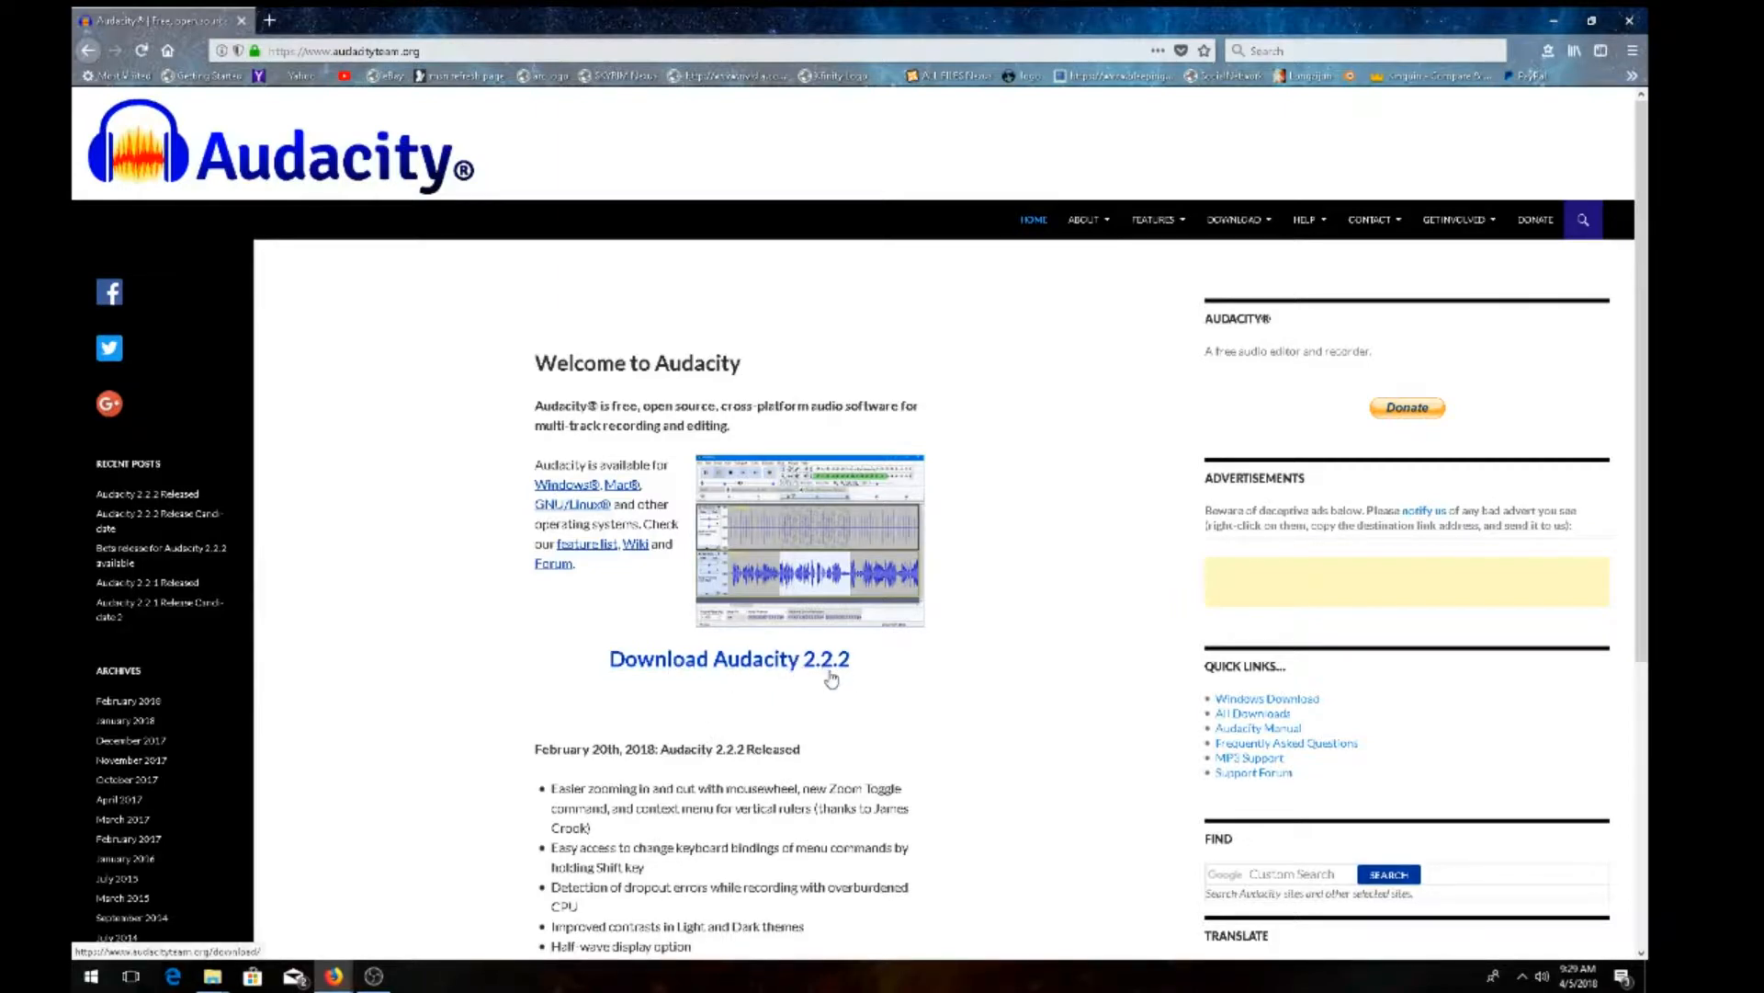
pyautogui.moveTo(737, 667)
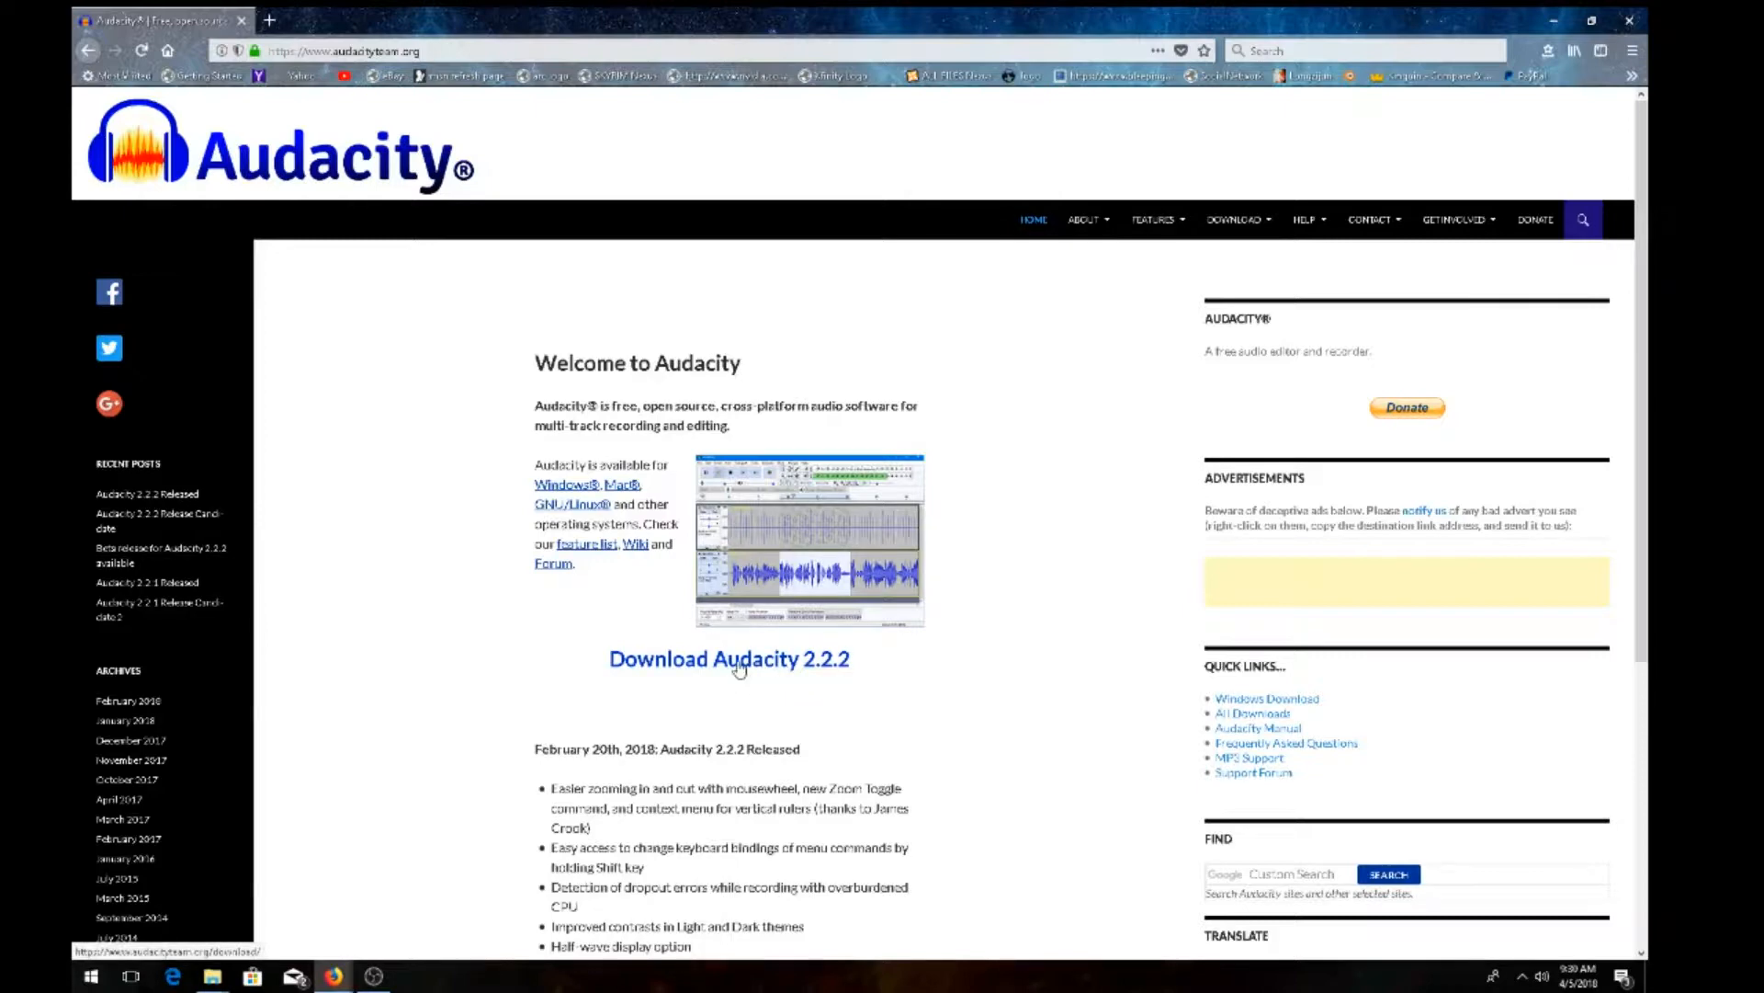
# Go from the Audacity 2.2.2 download link to the Audacity for Windows downloads page.
pyautogui.click(729, 658)
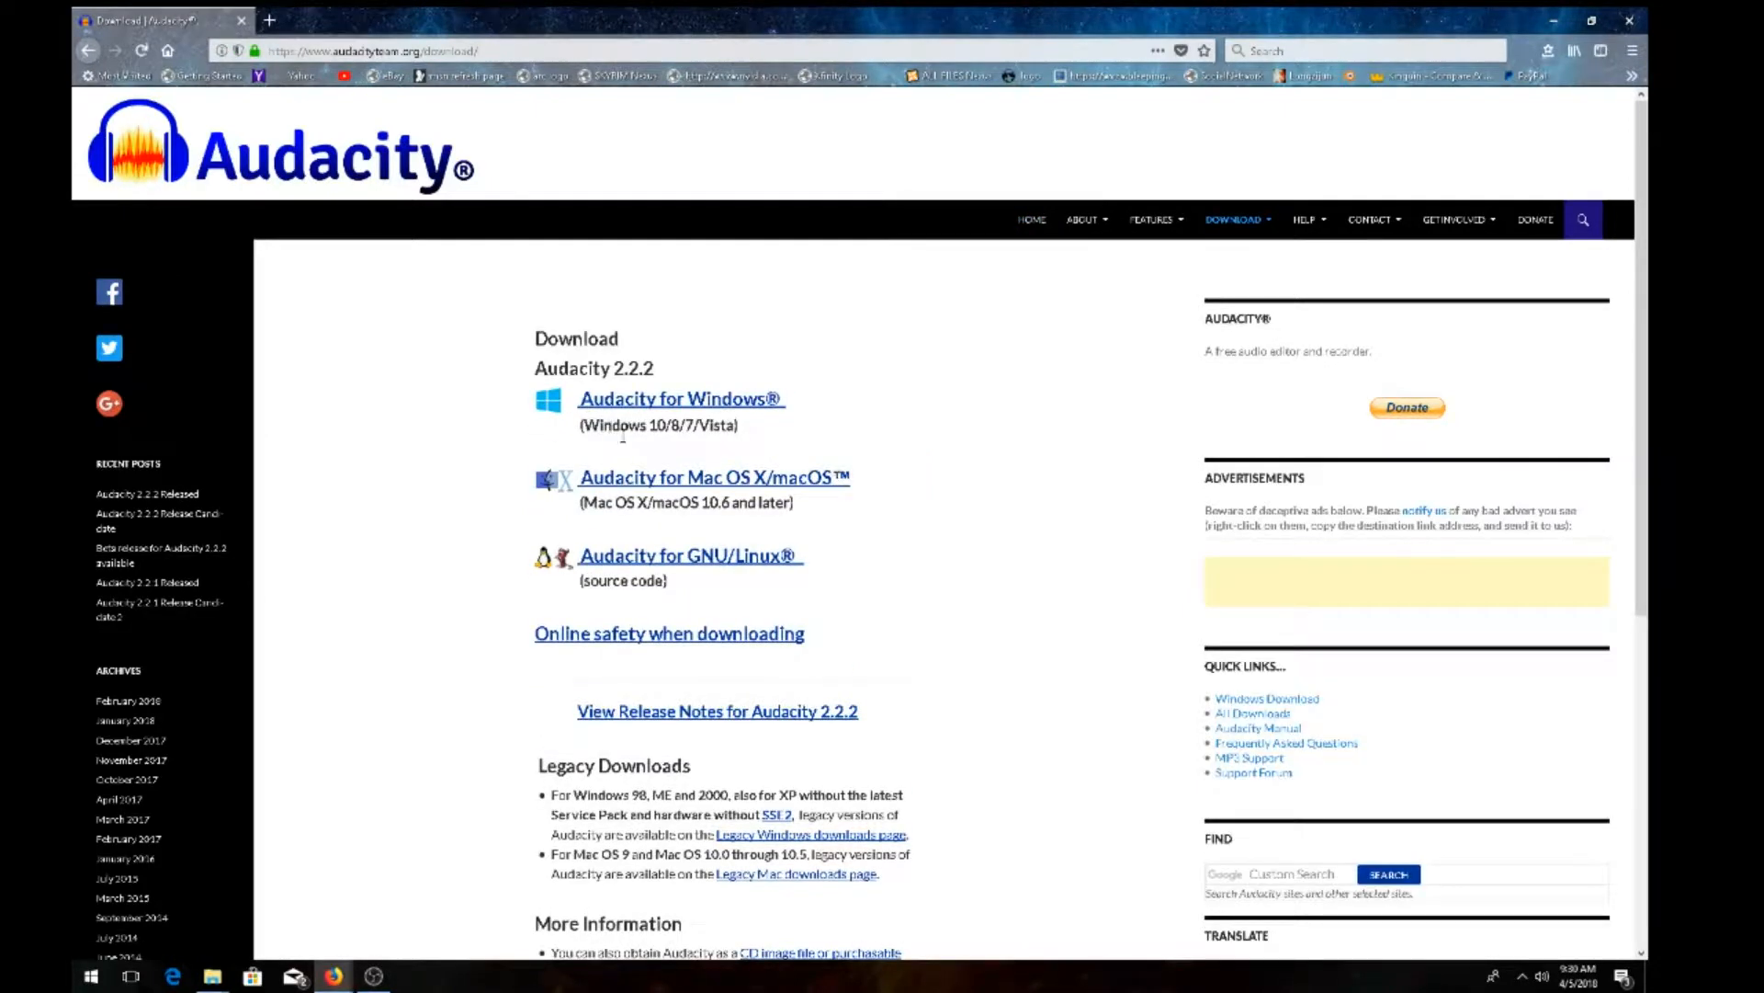
pyautogui.moveTo(833, 442)
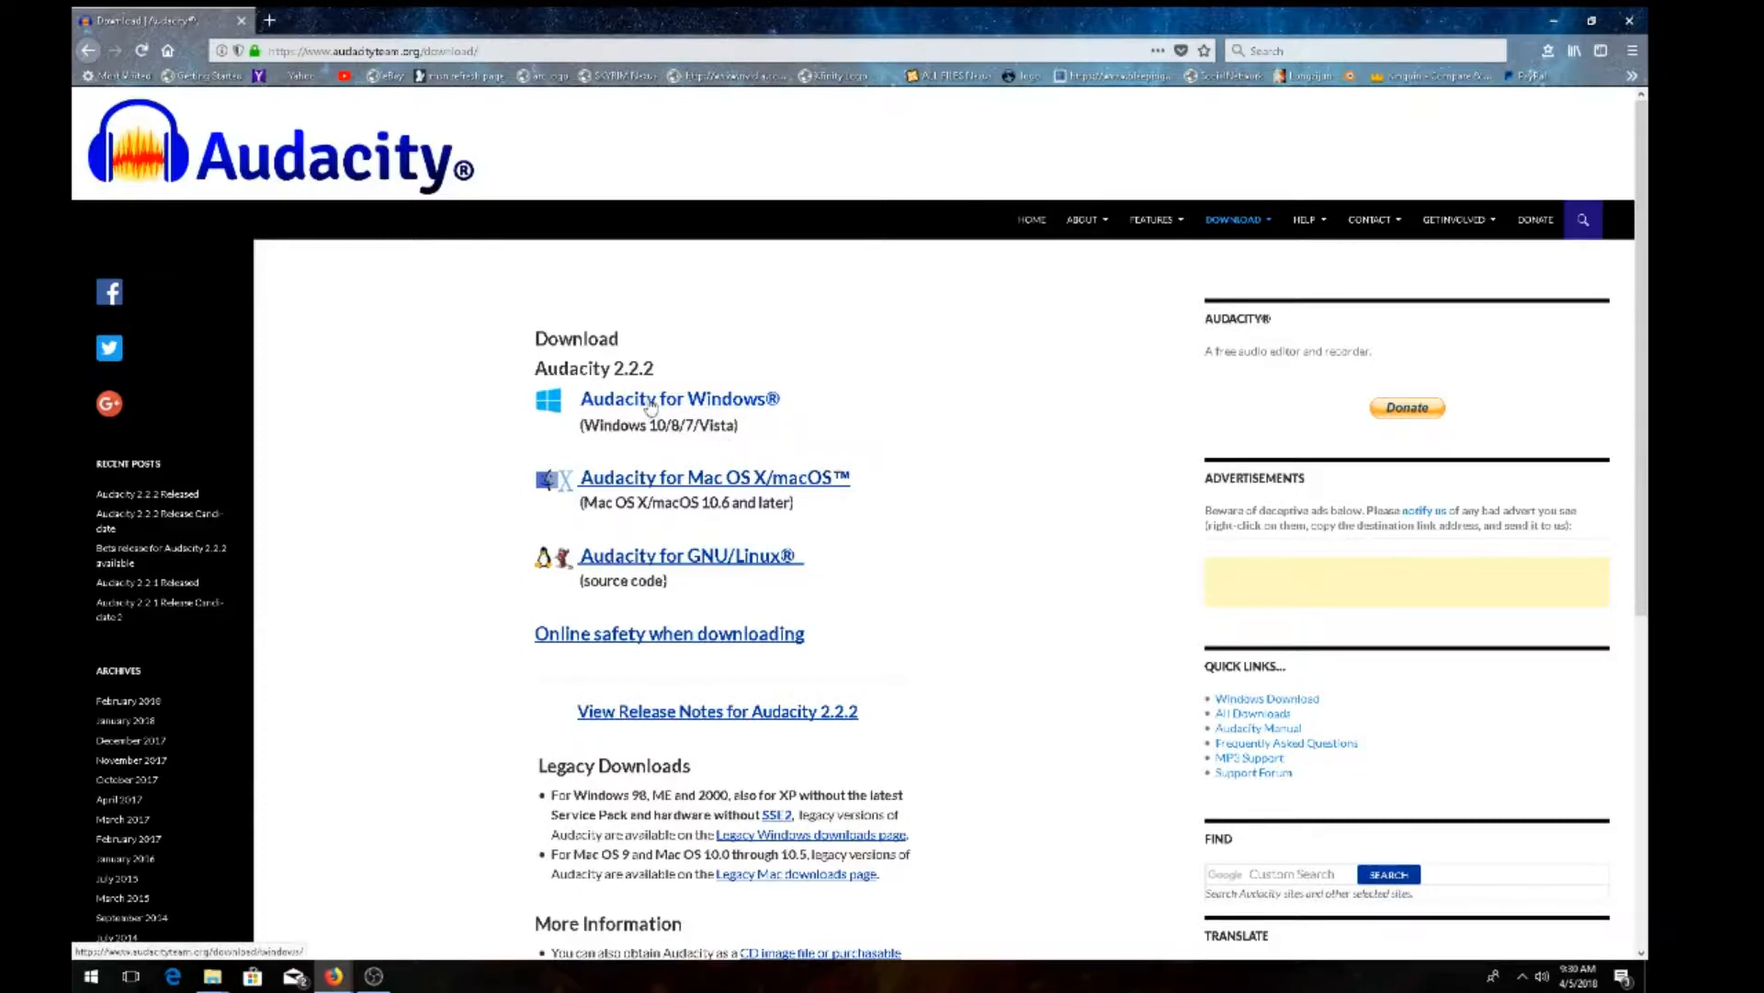
pyautogui.click(679, 398)
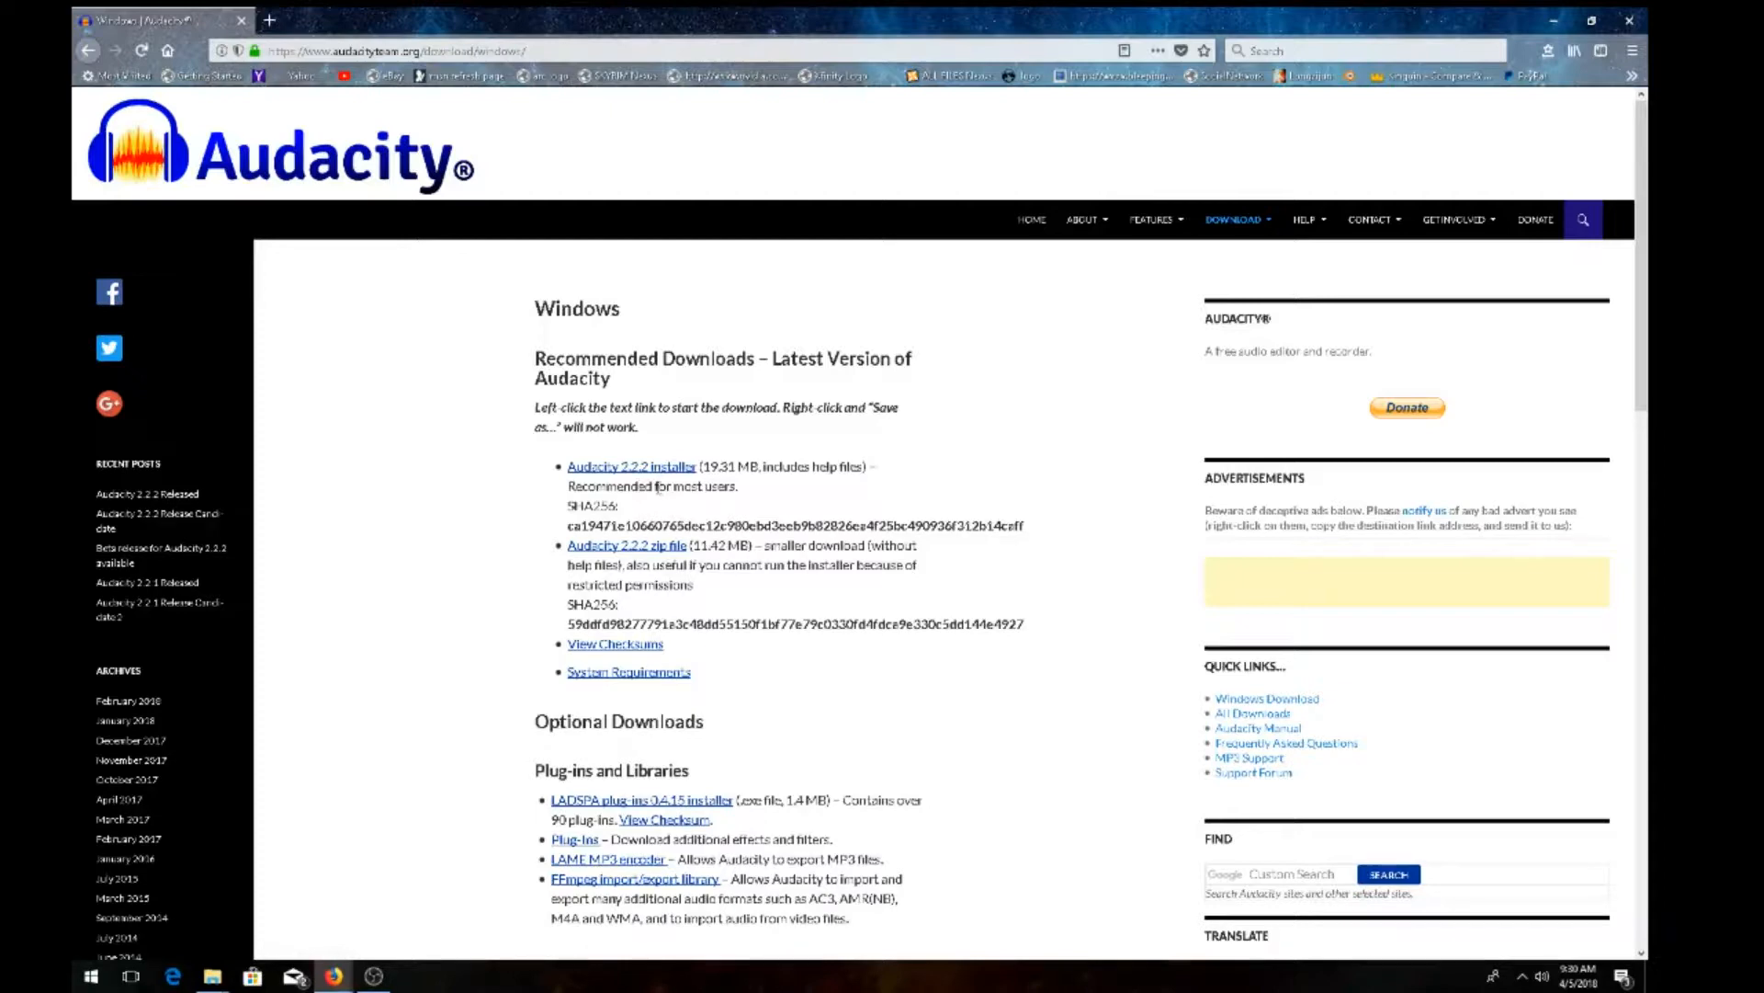
pyautogui.moveTo(627, 545)
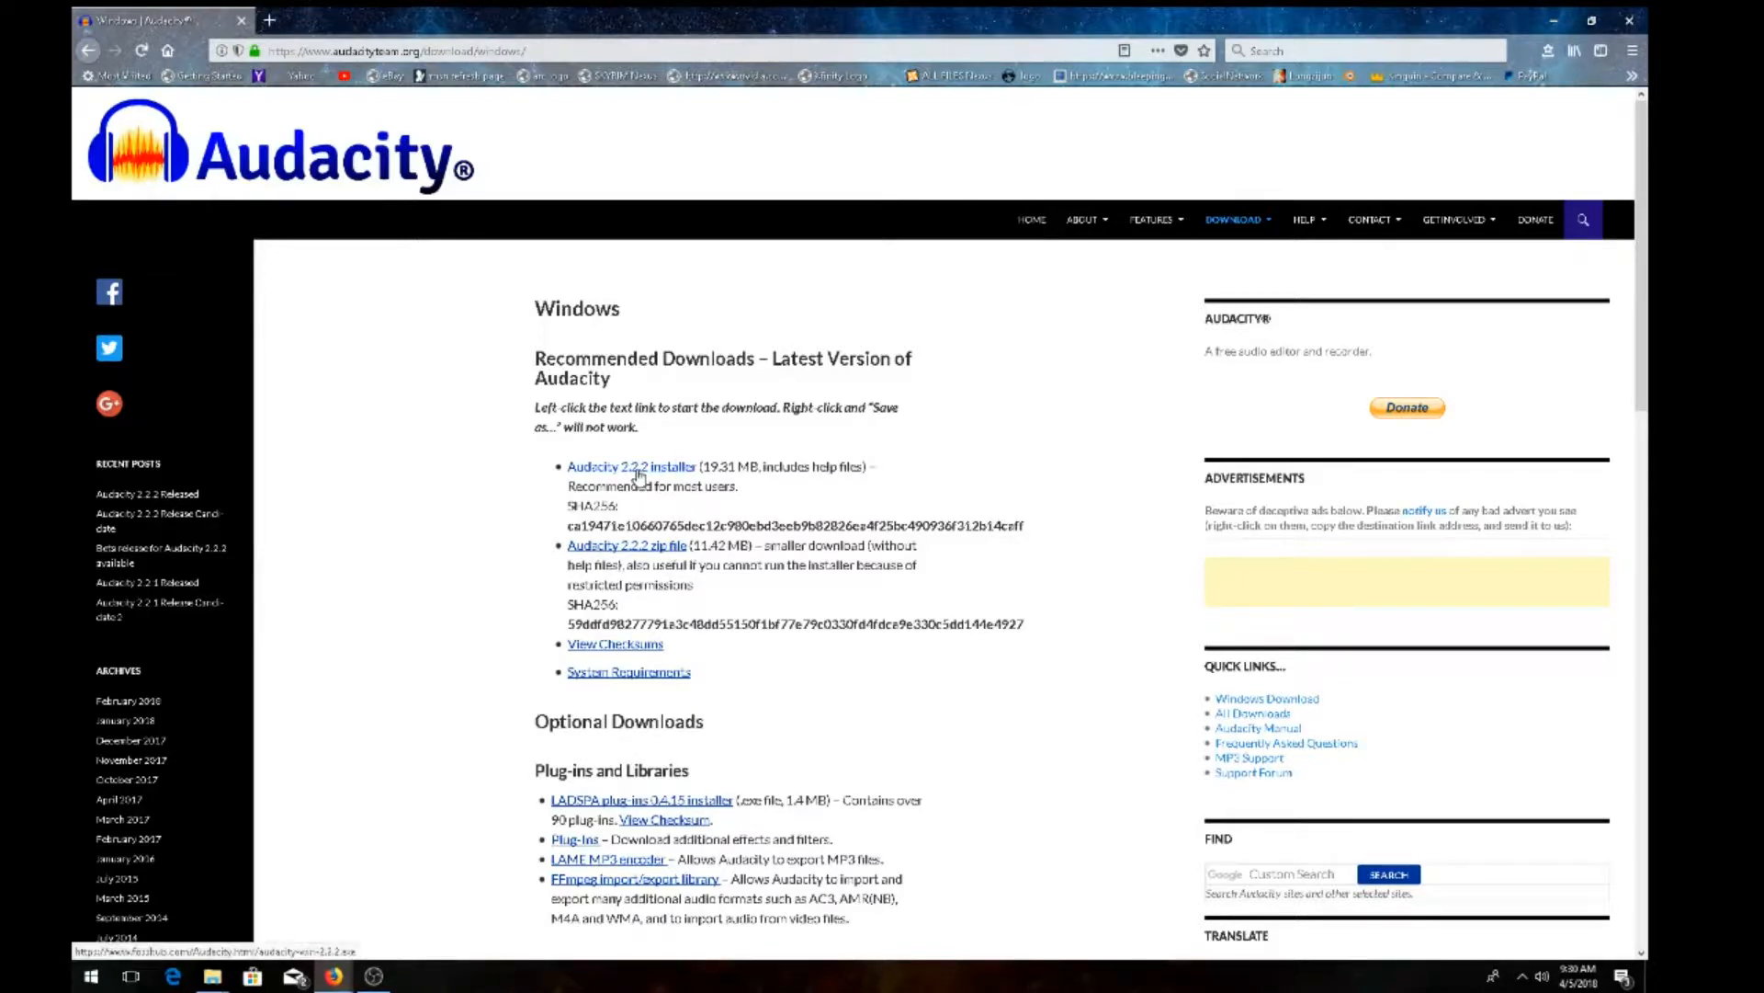
# Download the Audacity 2.2.2 Windows installer and save the file to disk.
pyautogui.click(628, 466)
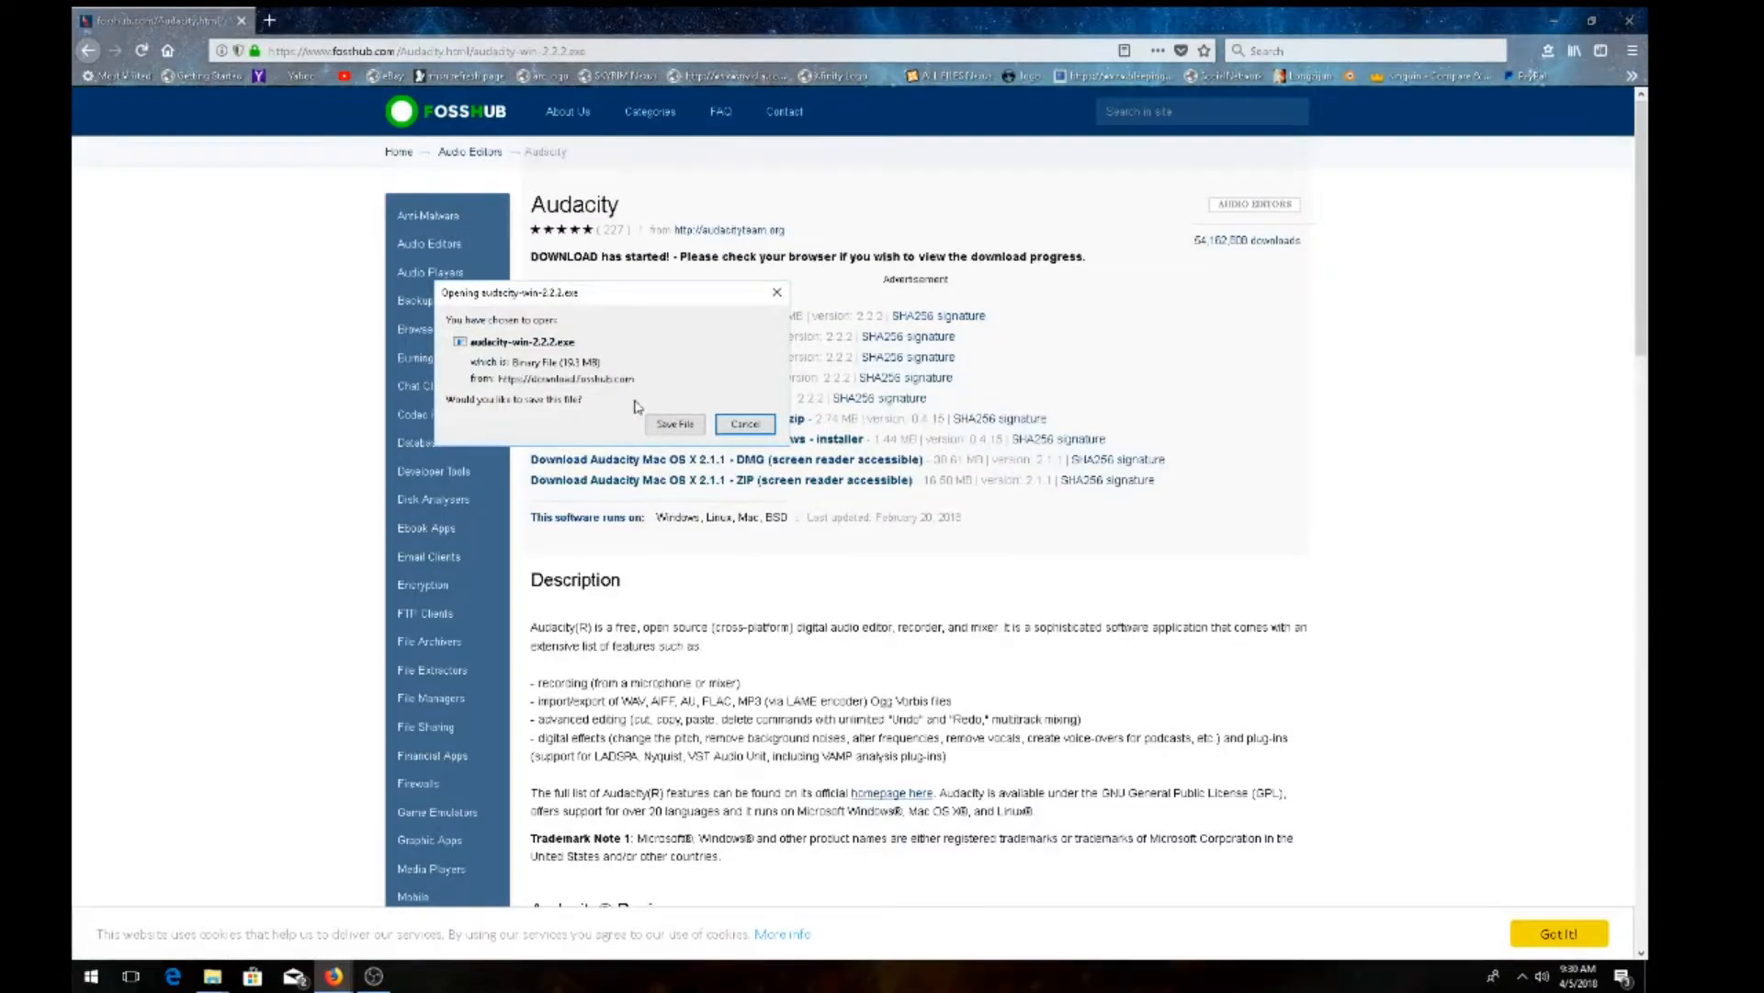
pyautogui.click(674, 424)
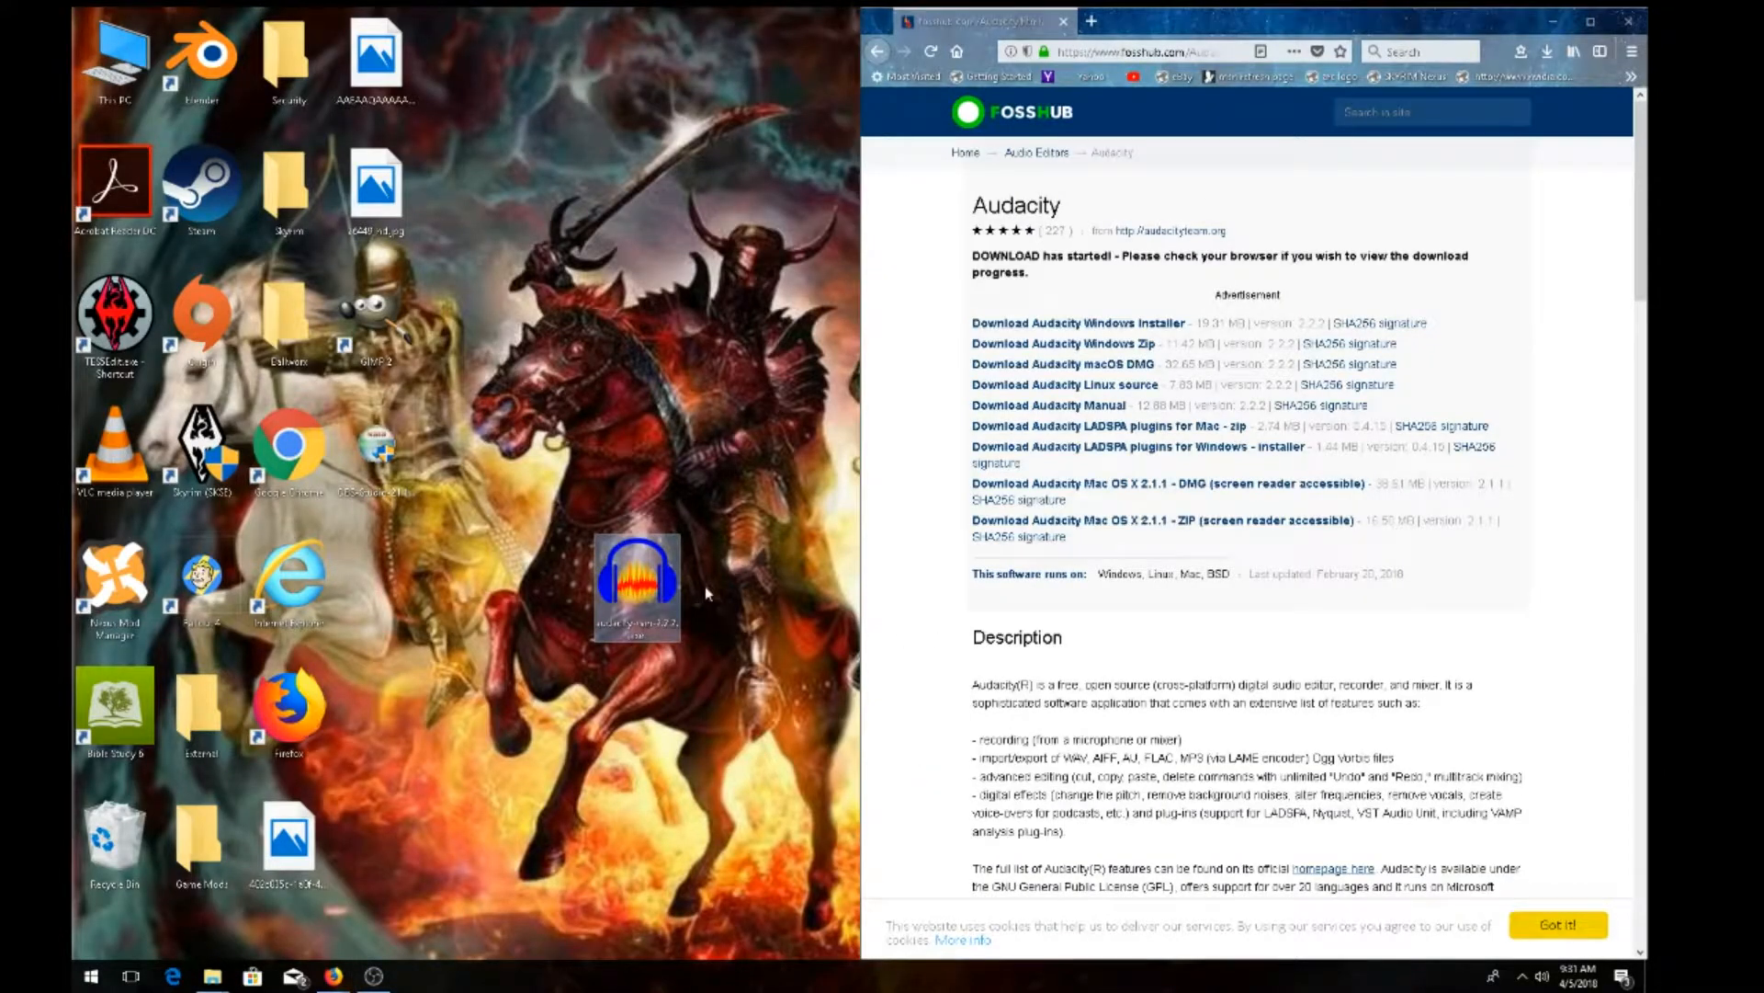
pyautogui.moveTo(703, 671)
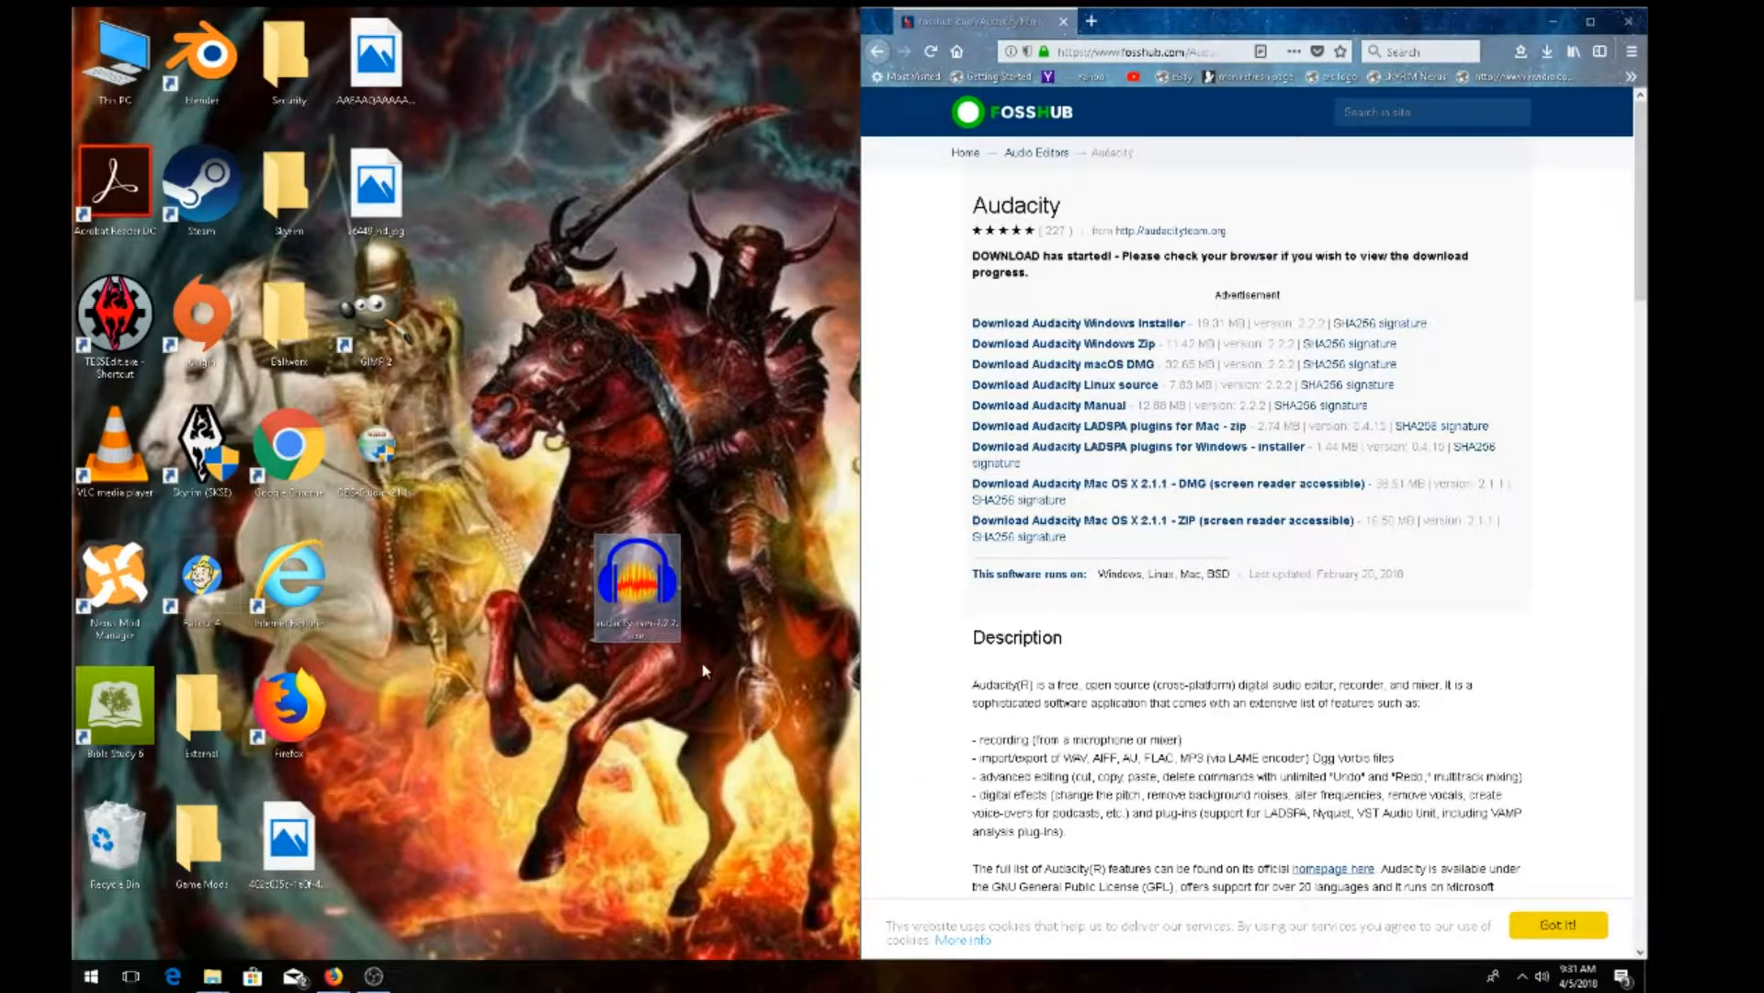
pyautogui.moveTo(660, 591)
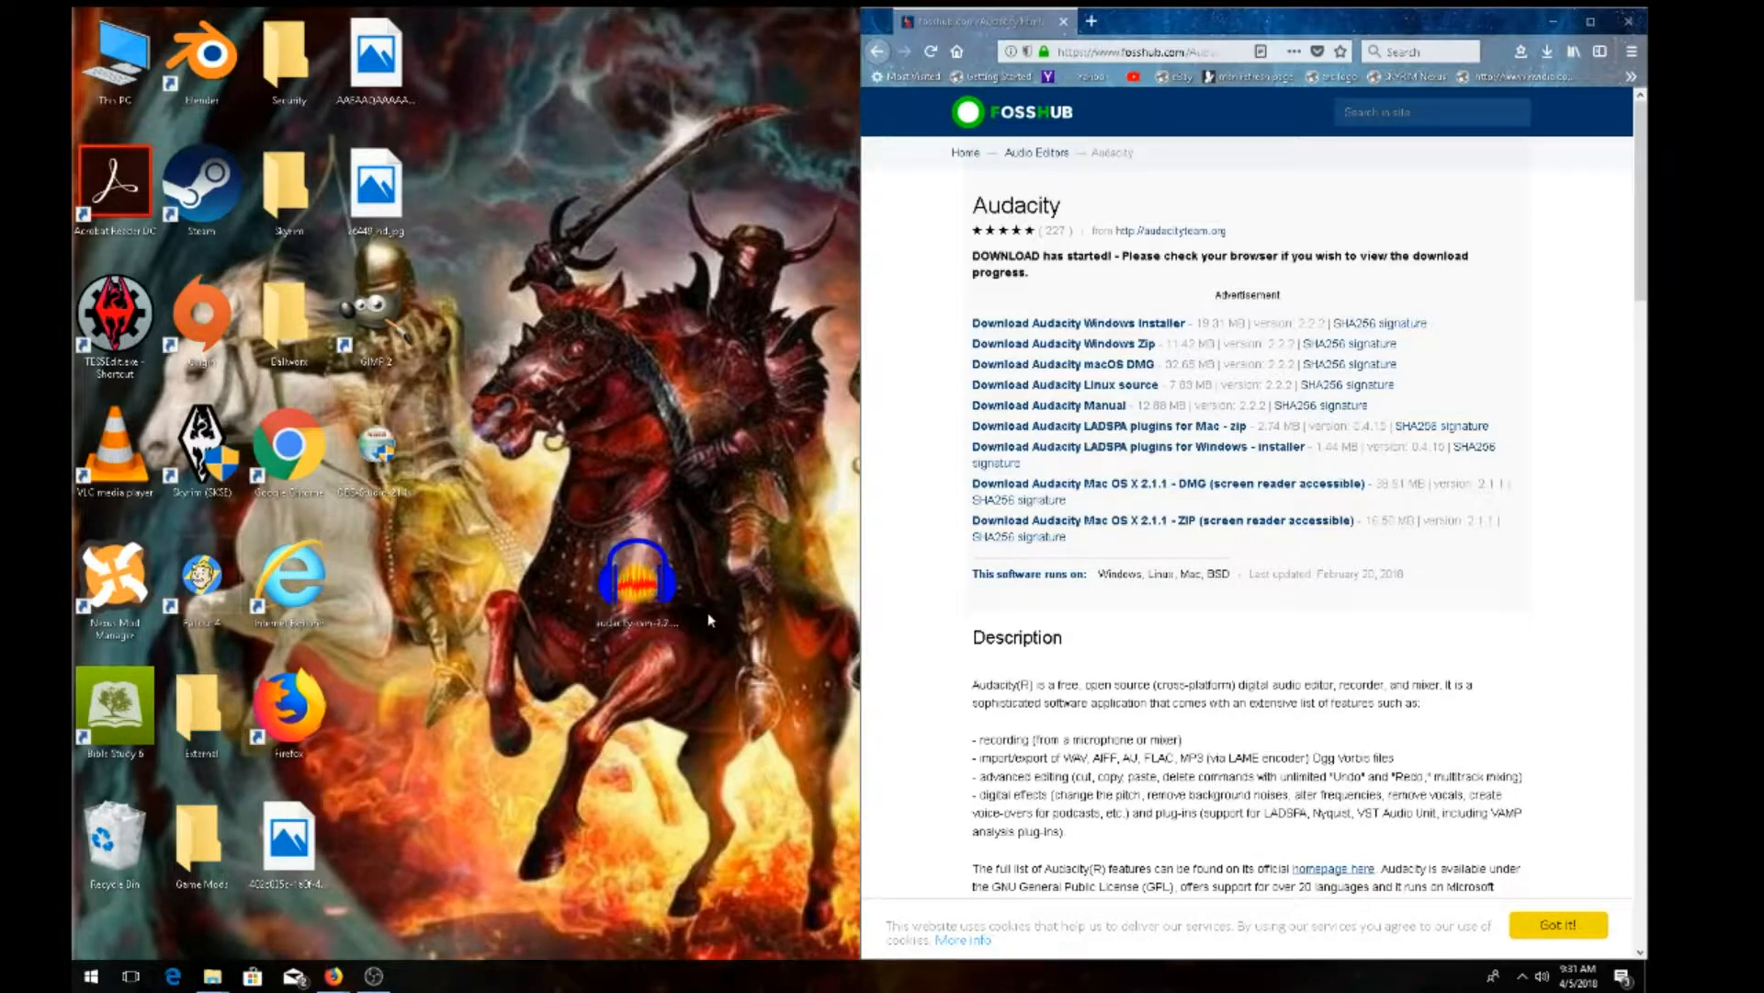
pyautogui.moveTo(636, 580)
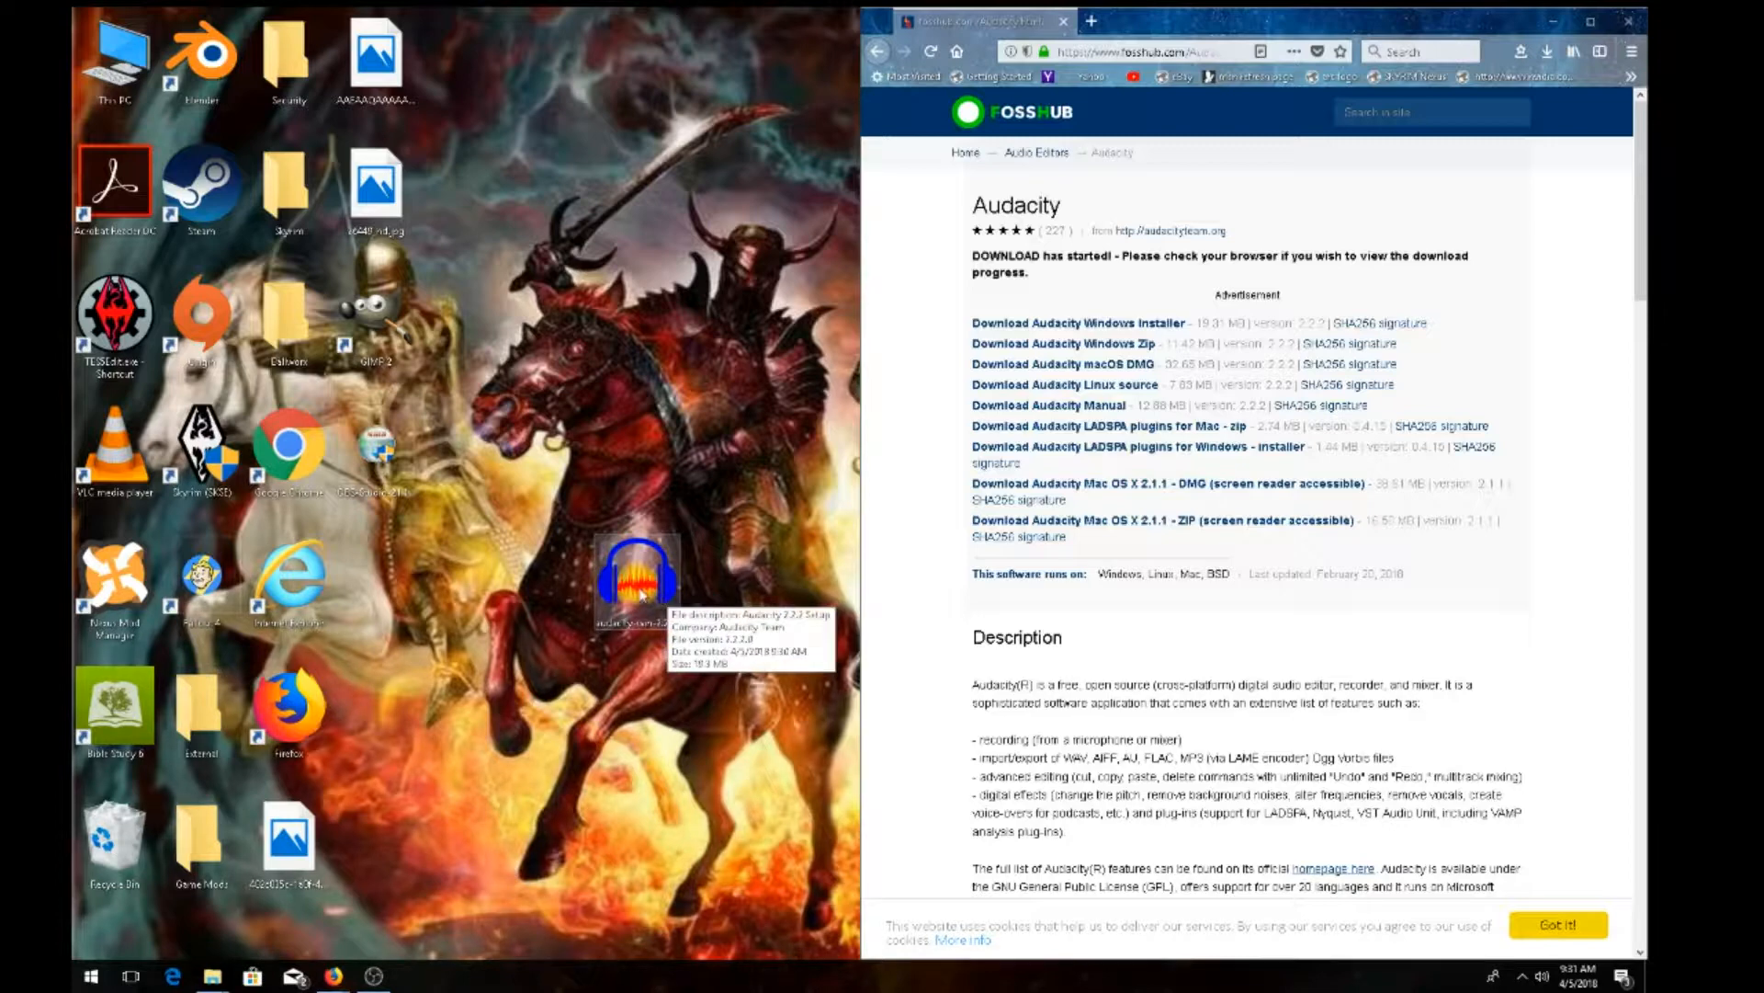
# Run the installer in English and advance past the welcome and information pages.
pyautogui.doubleClick(637, 574)
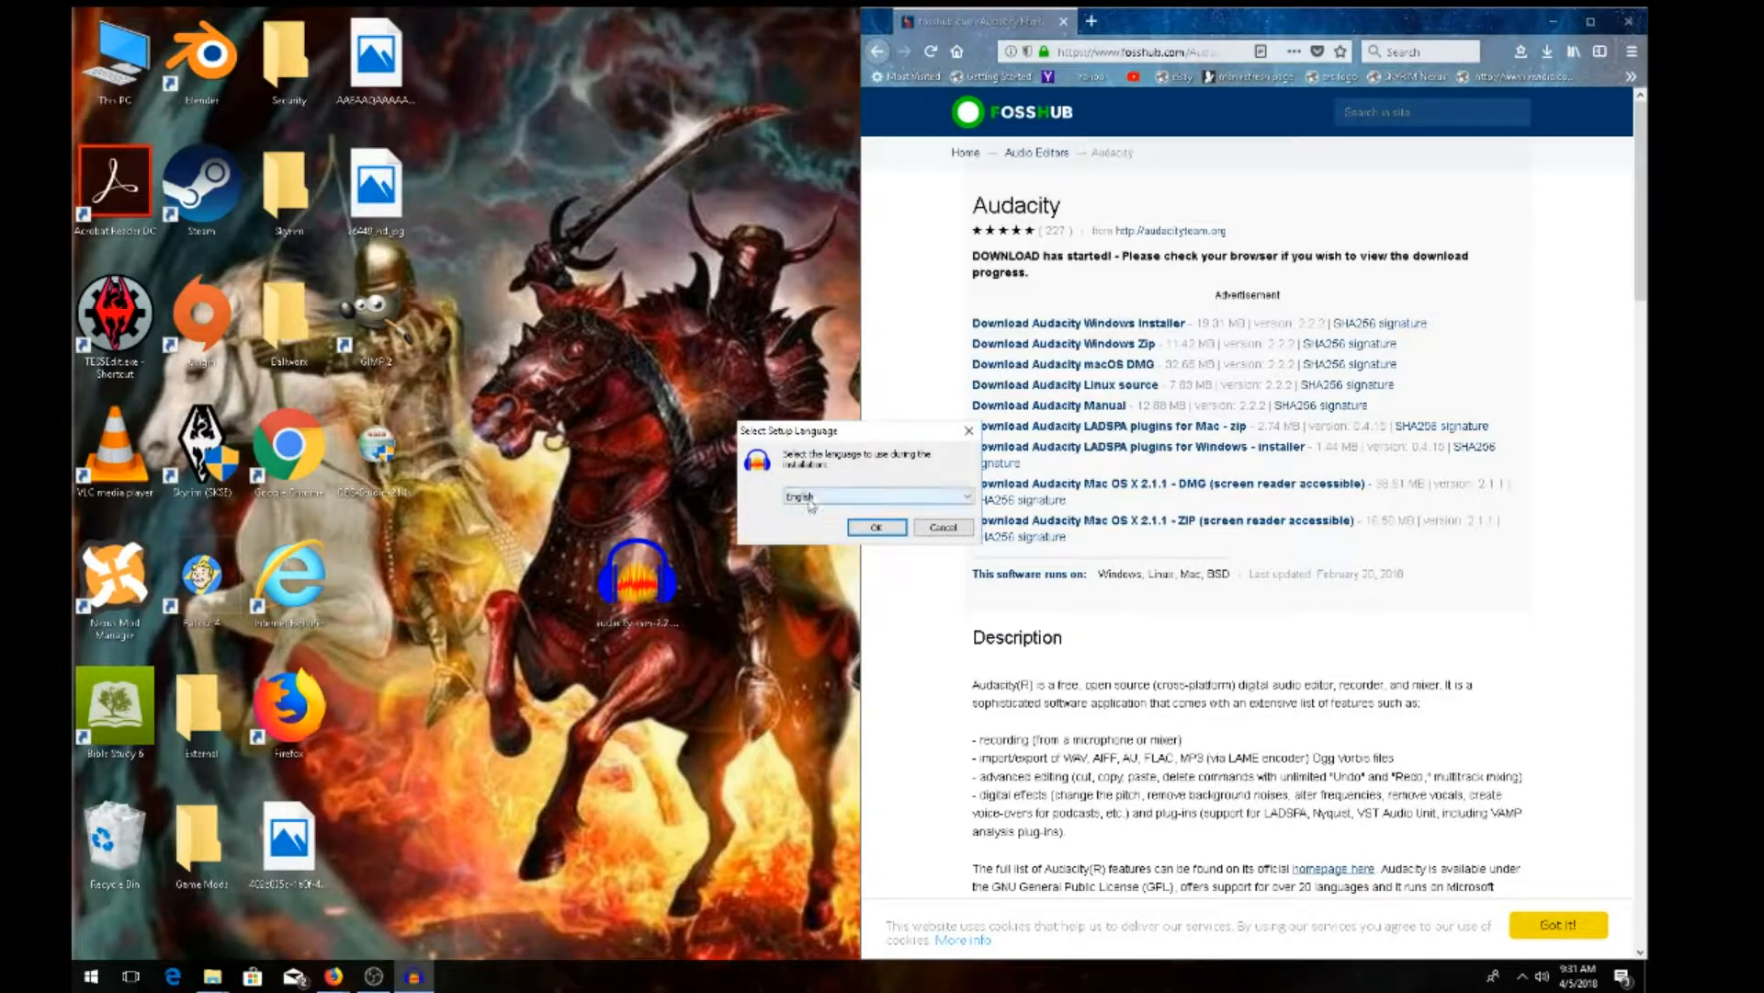
pyautogui.click(877, 526)
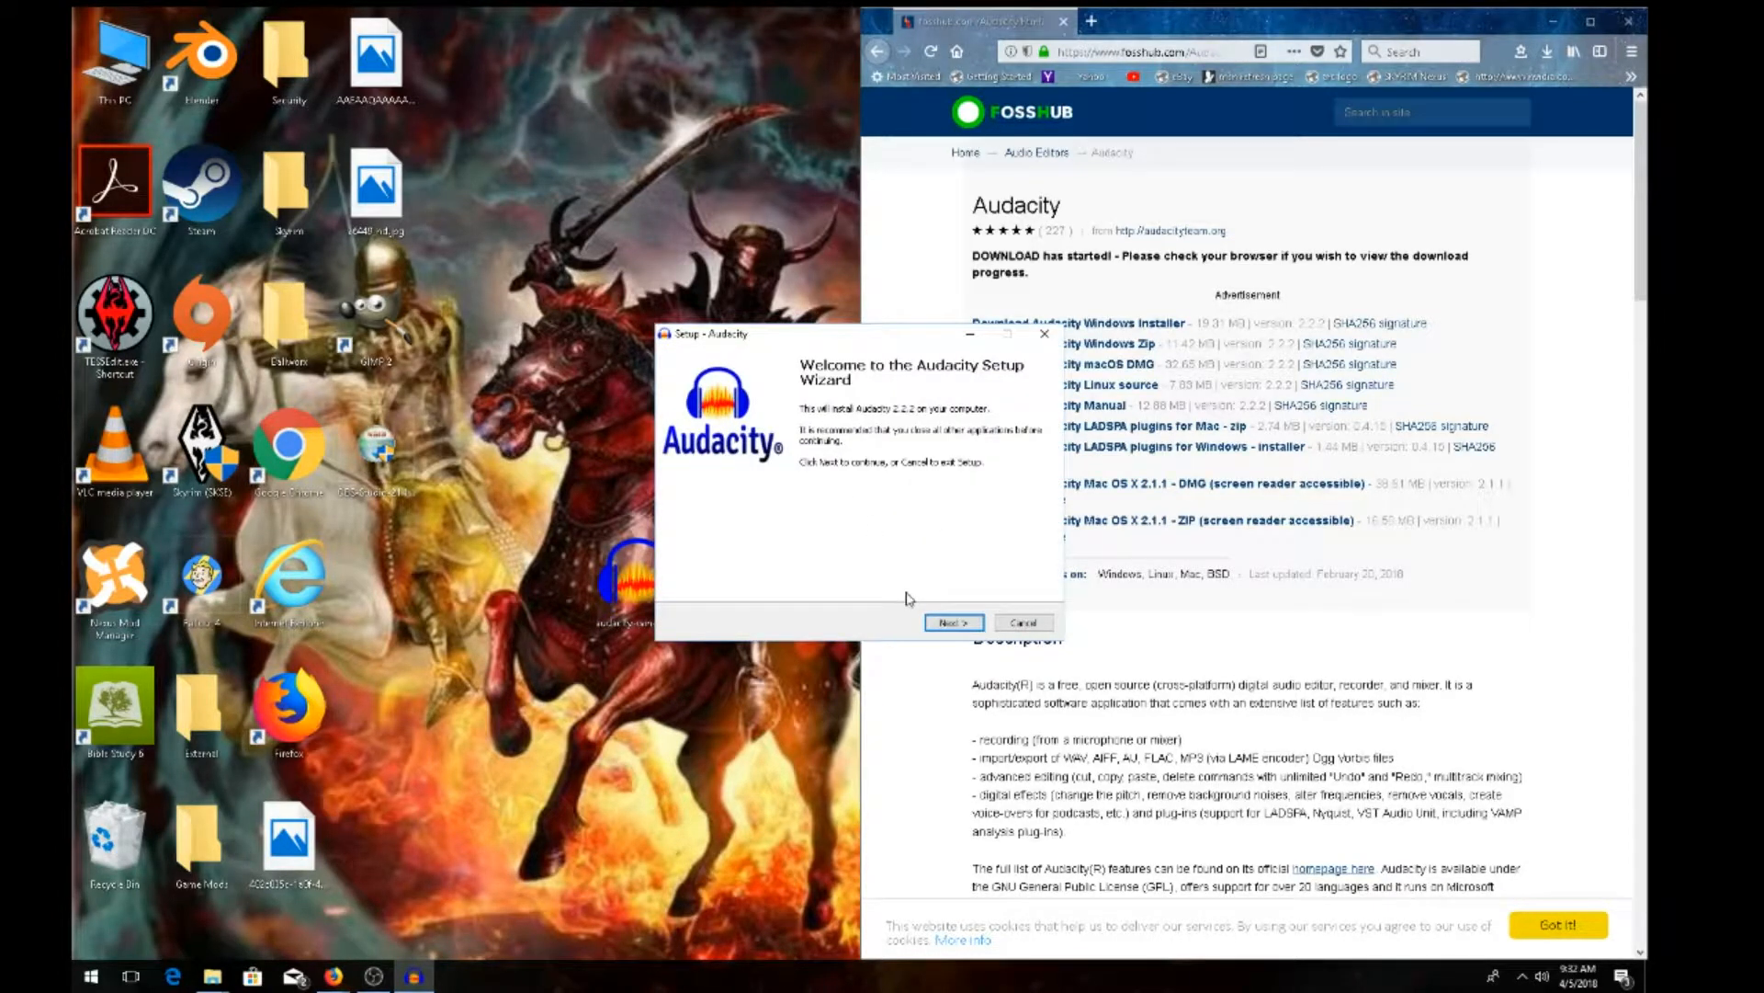
pyautogui.click(952, 622)
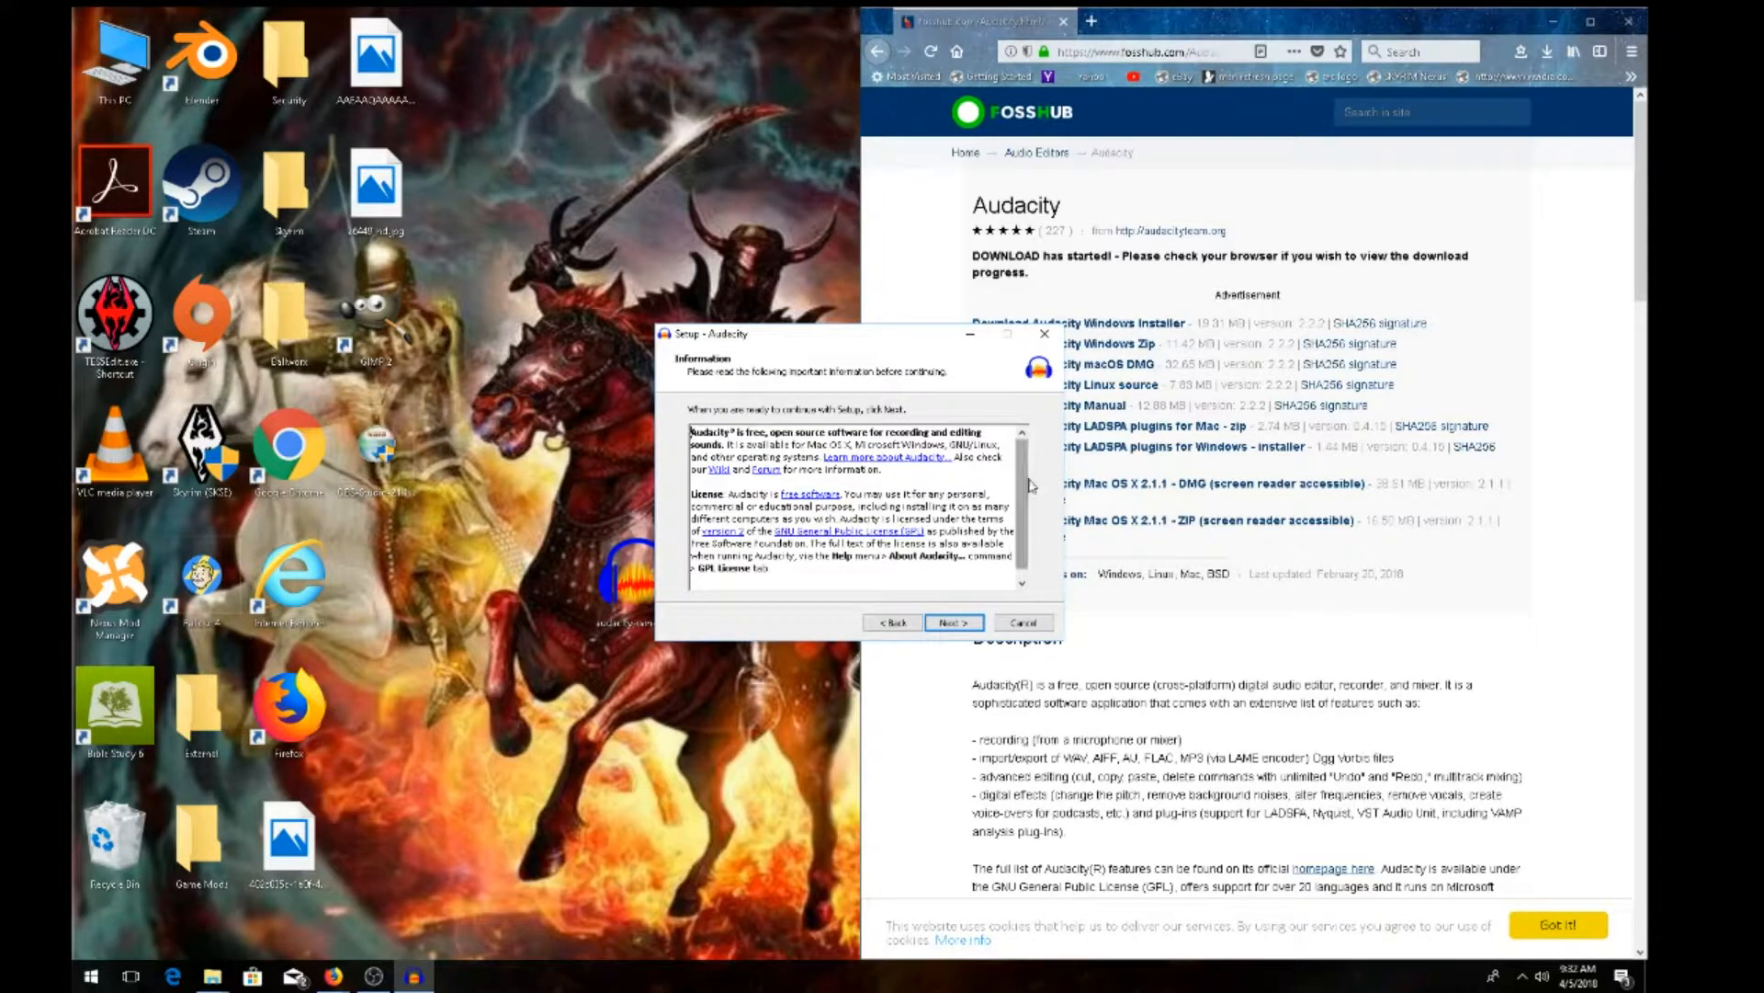
pyautogui.click(953, 622)
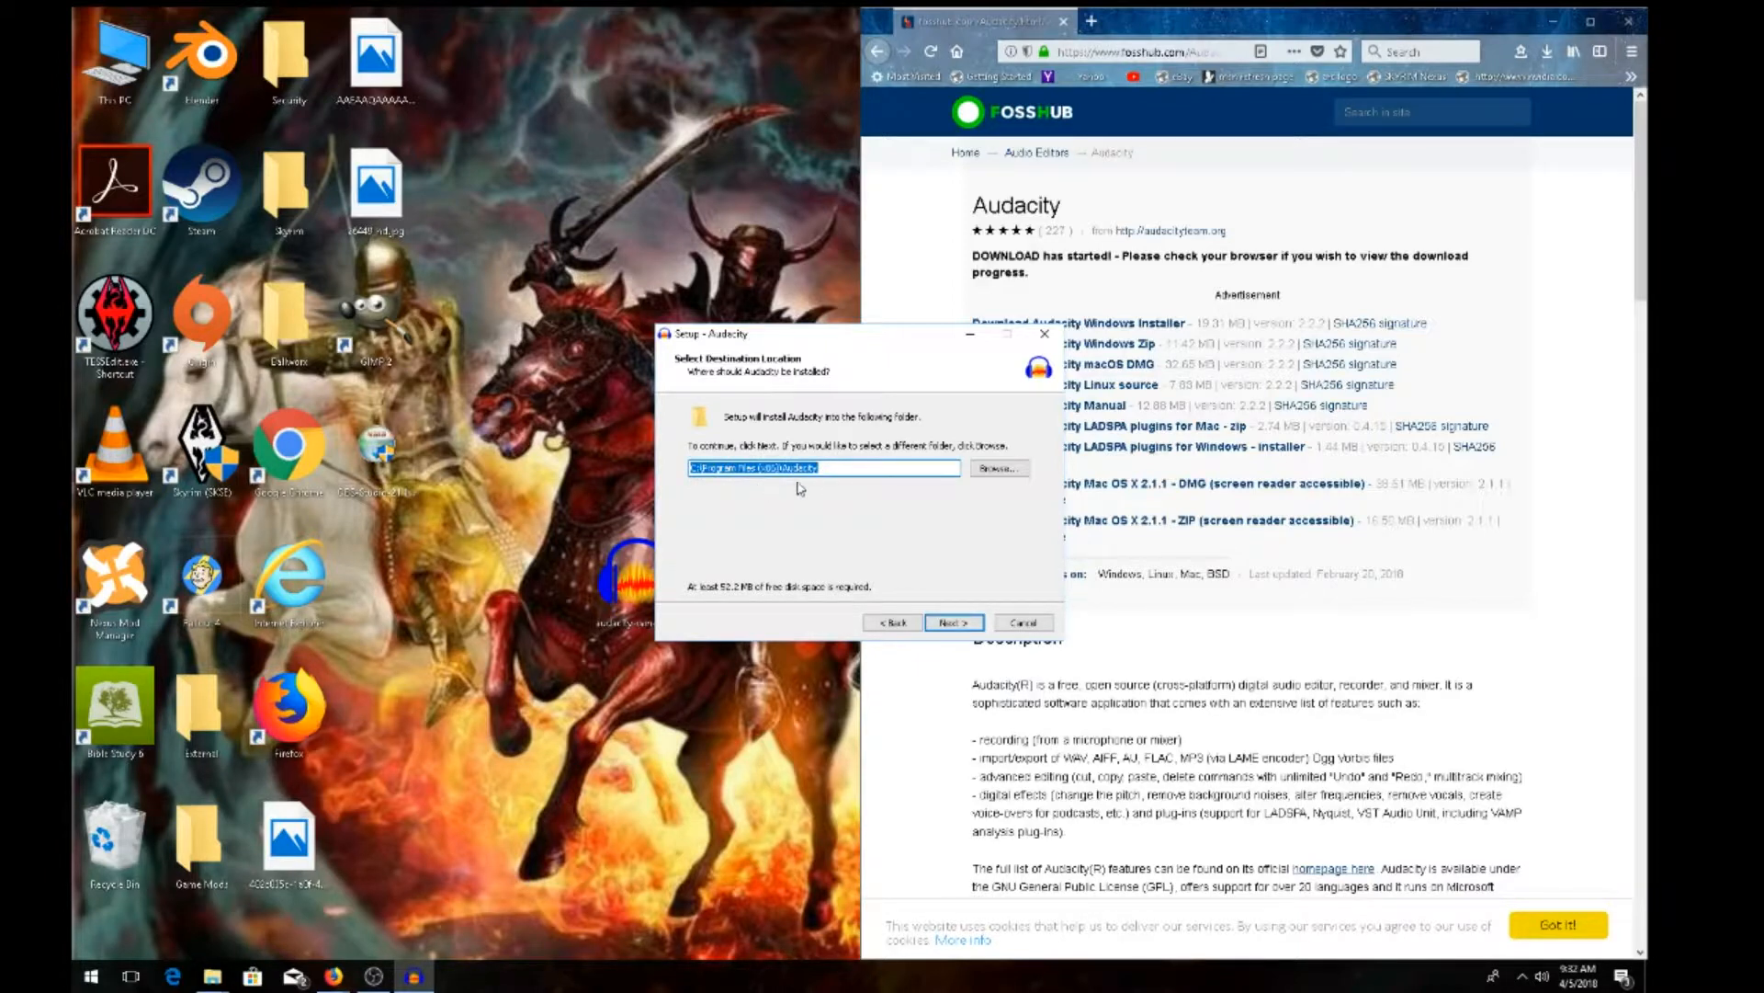
pyautogui.moveTo(897, 540)
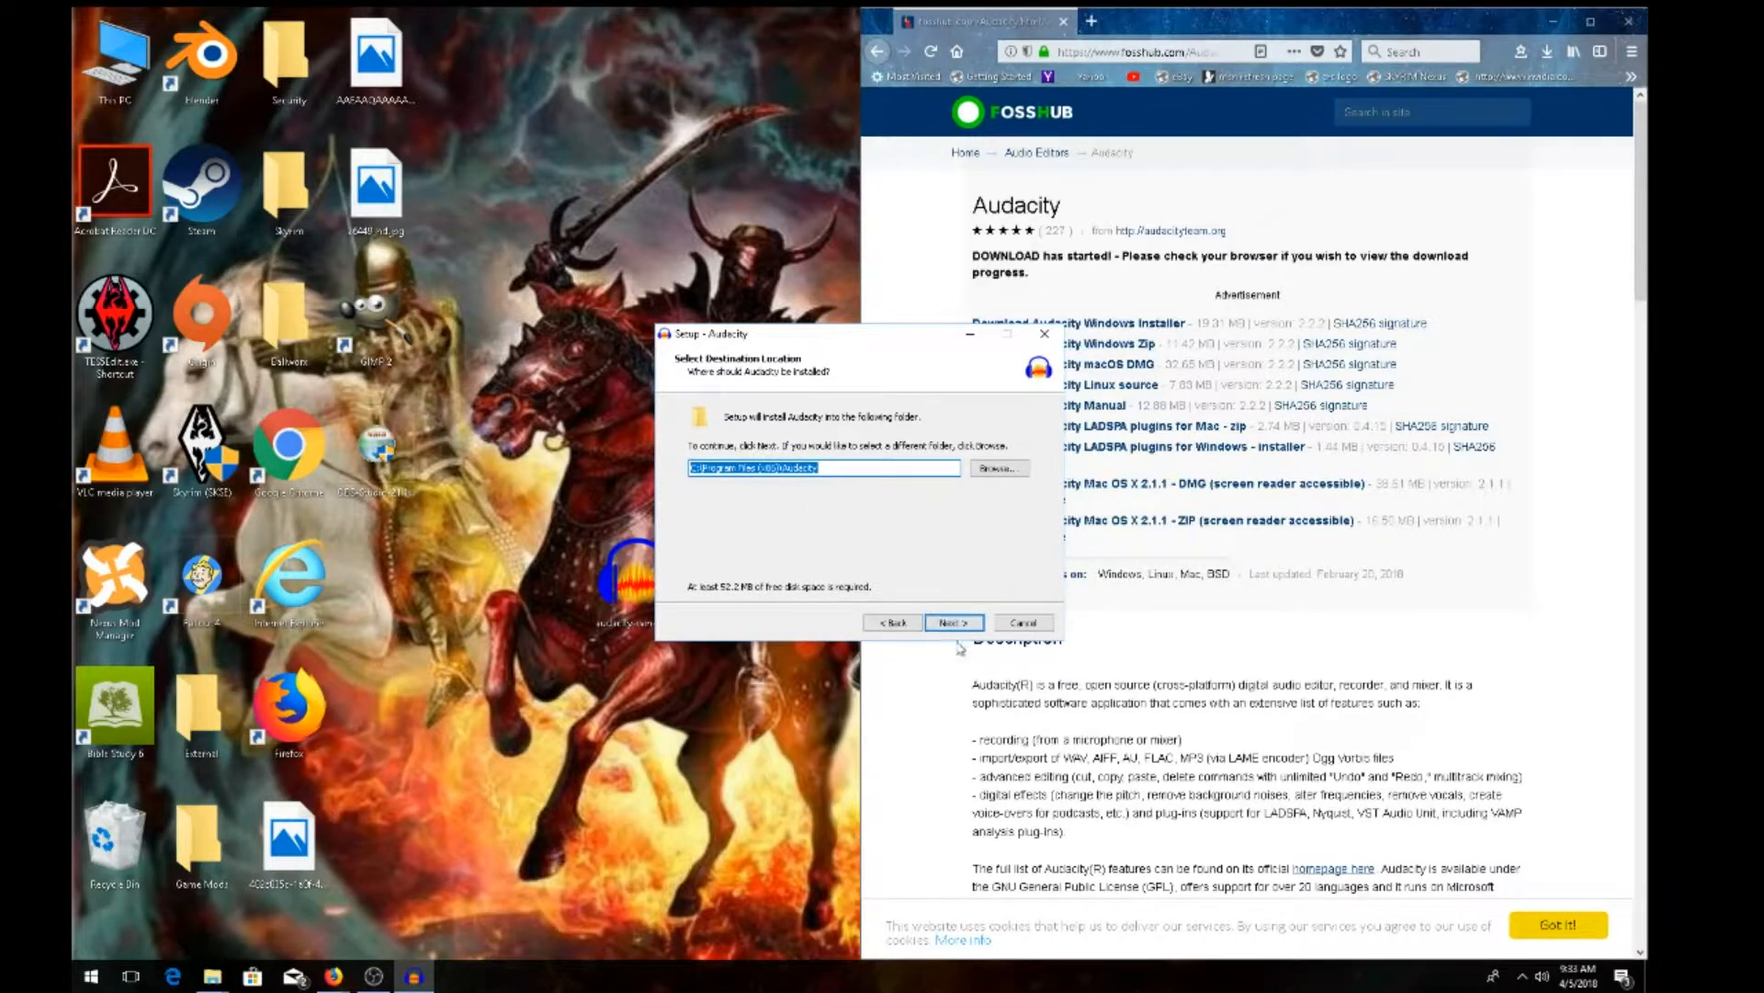
# Install Audacity 2.2.2 to the default folder with the desktop shortcut enabled.
pyautogui.click(952, 622)
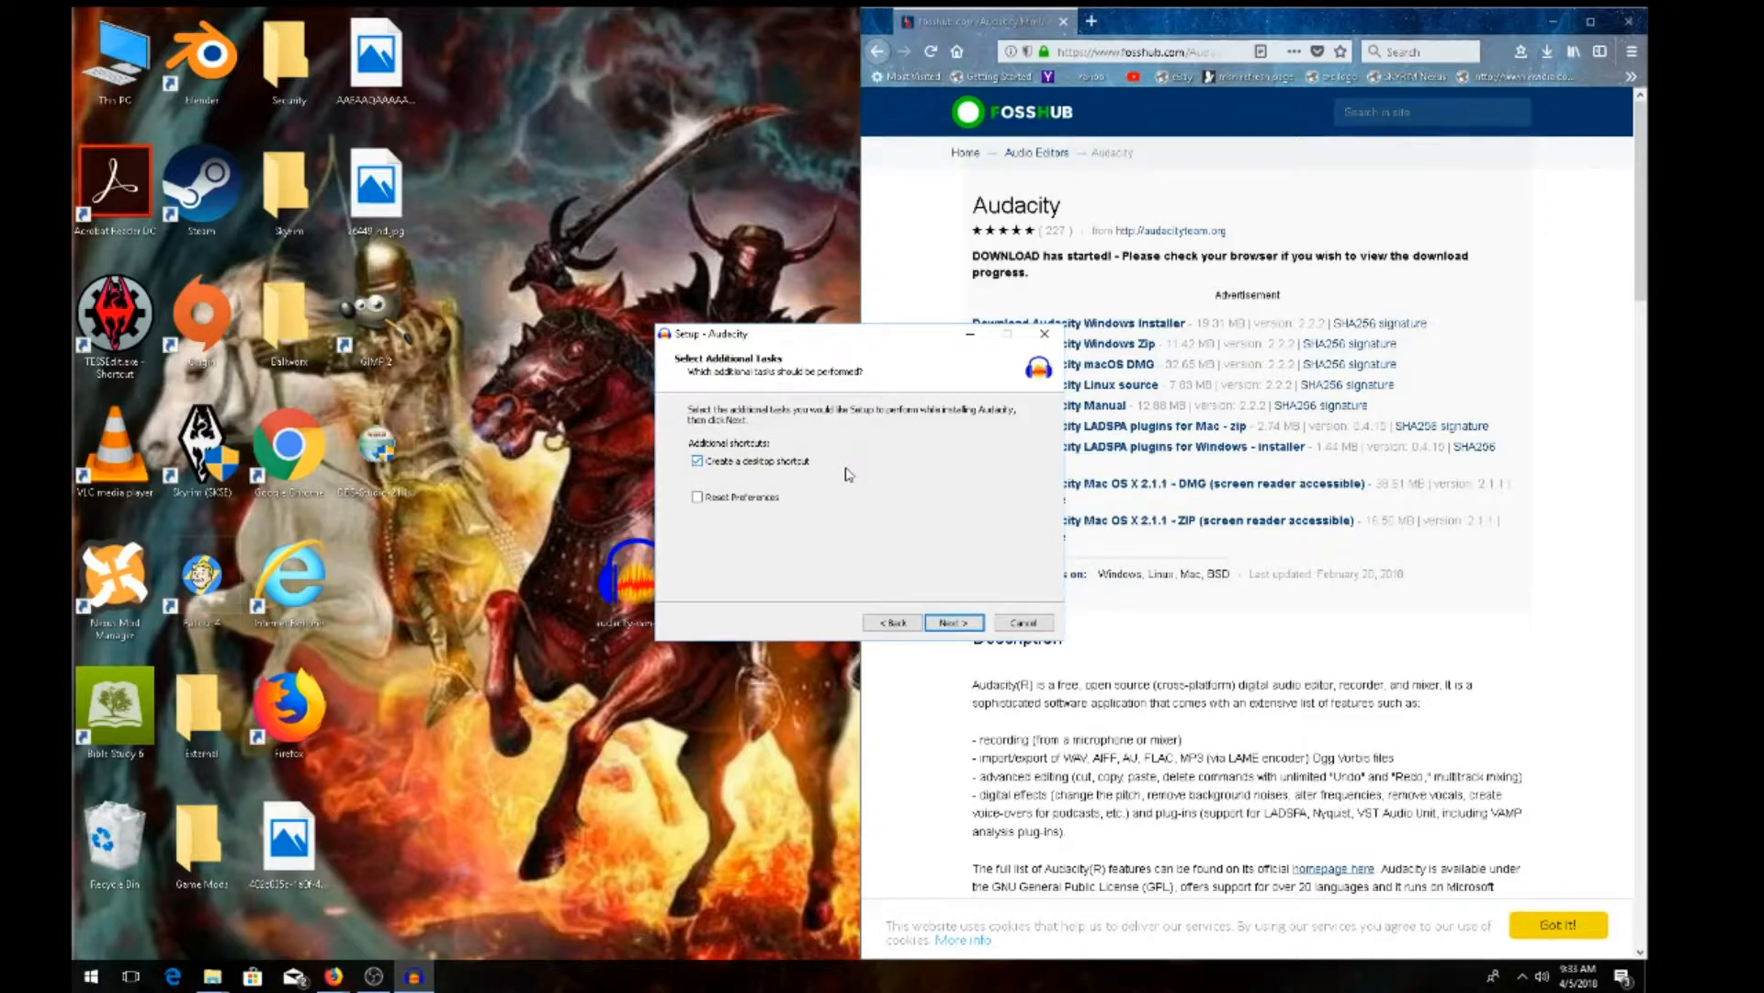
pyautogui.moveTo(819, 556)
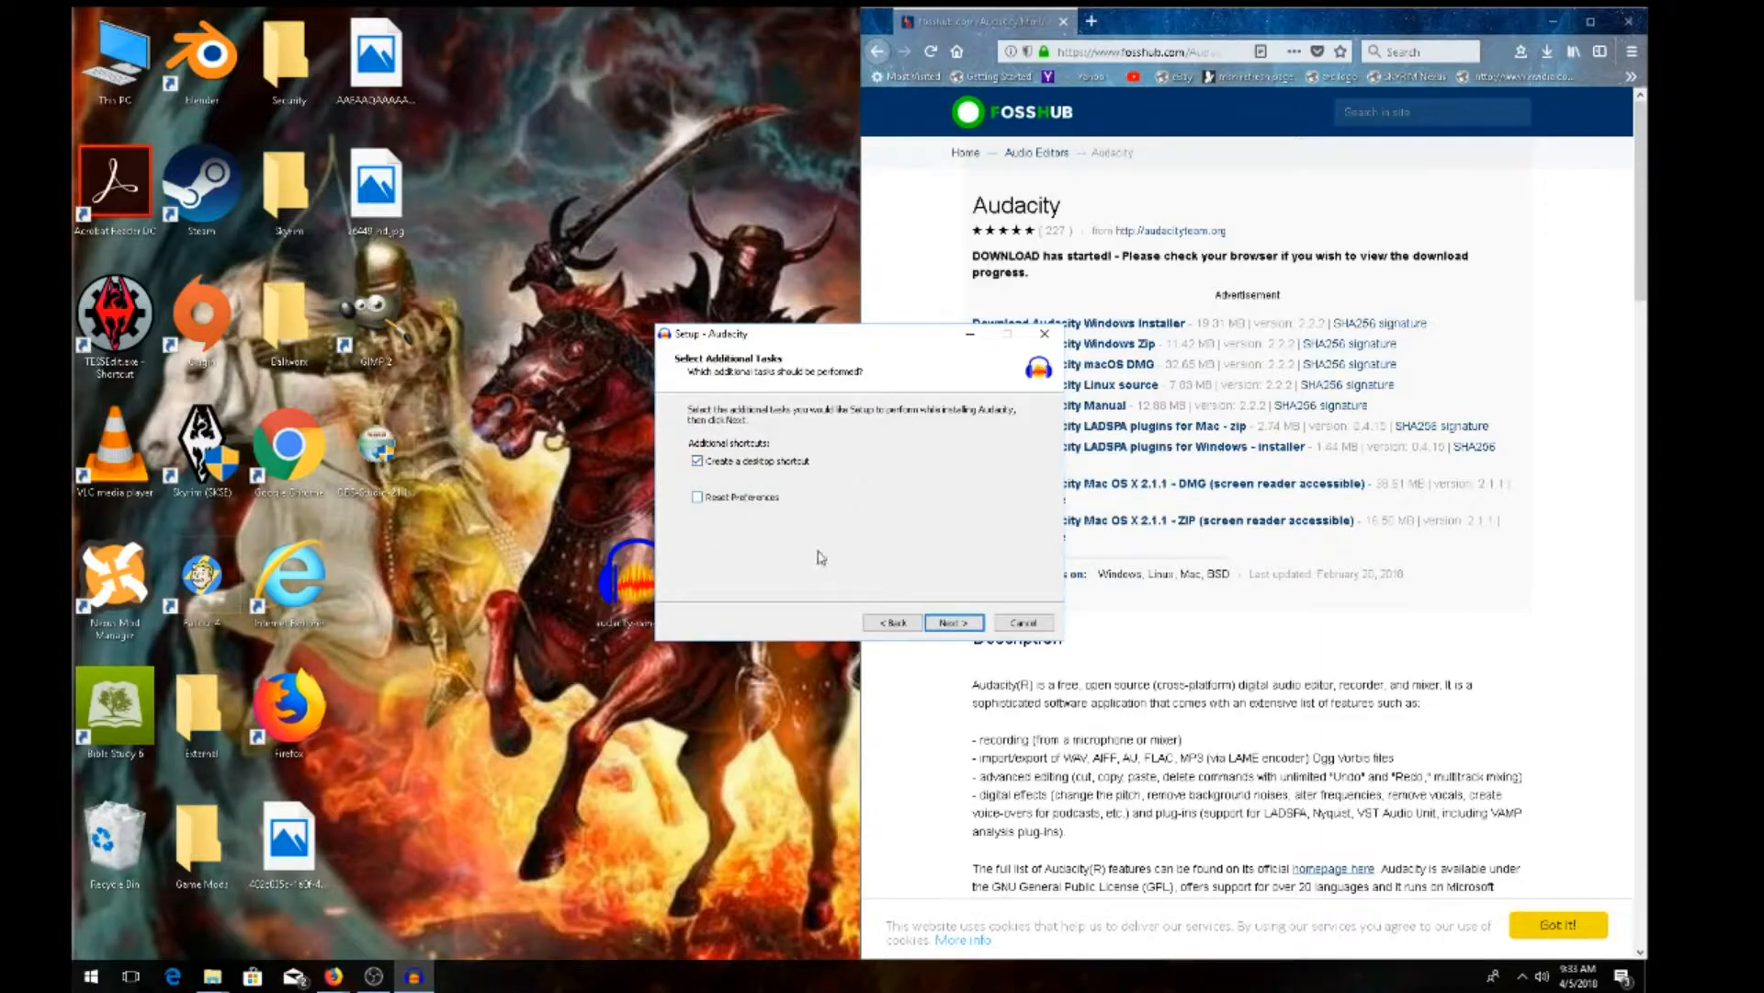
pyautogui.moveTo(937, 591)
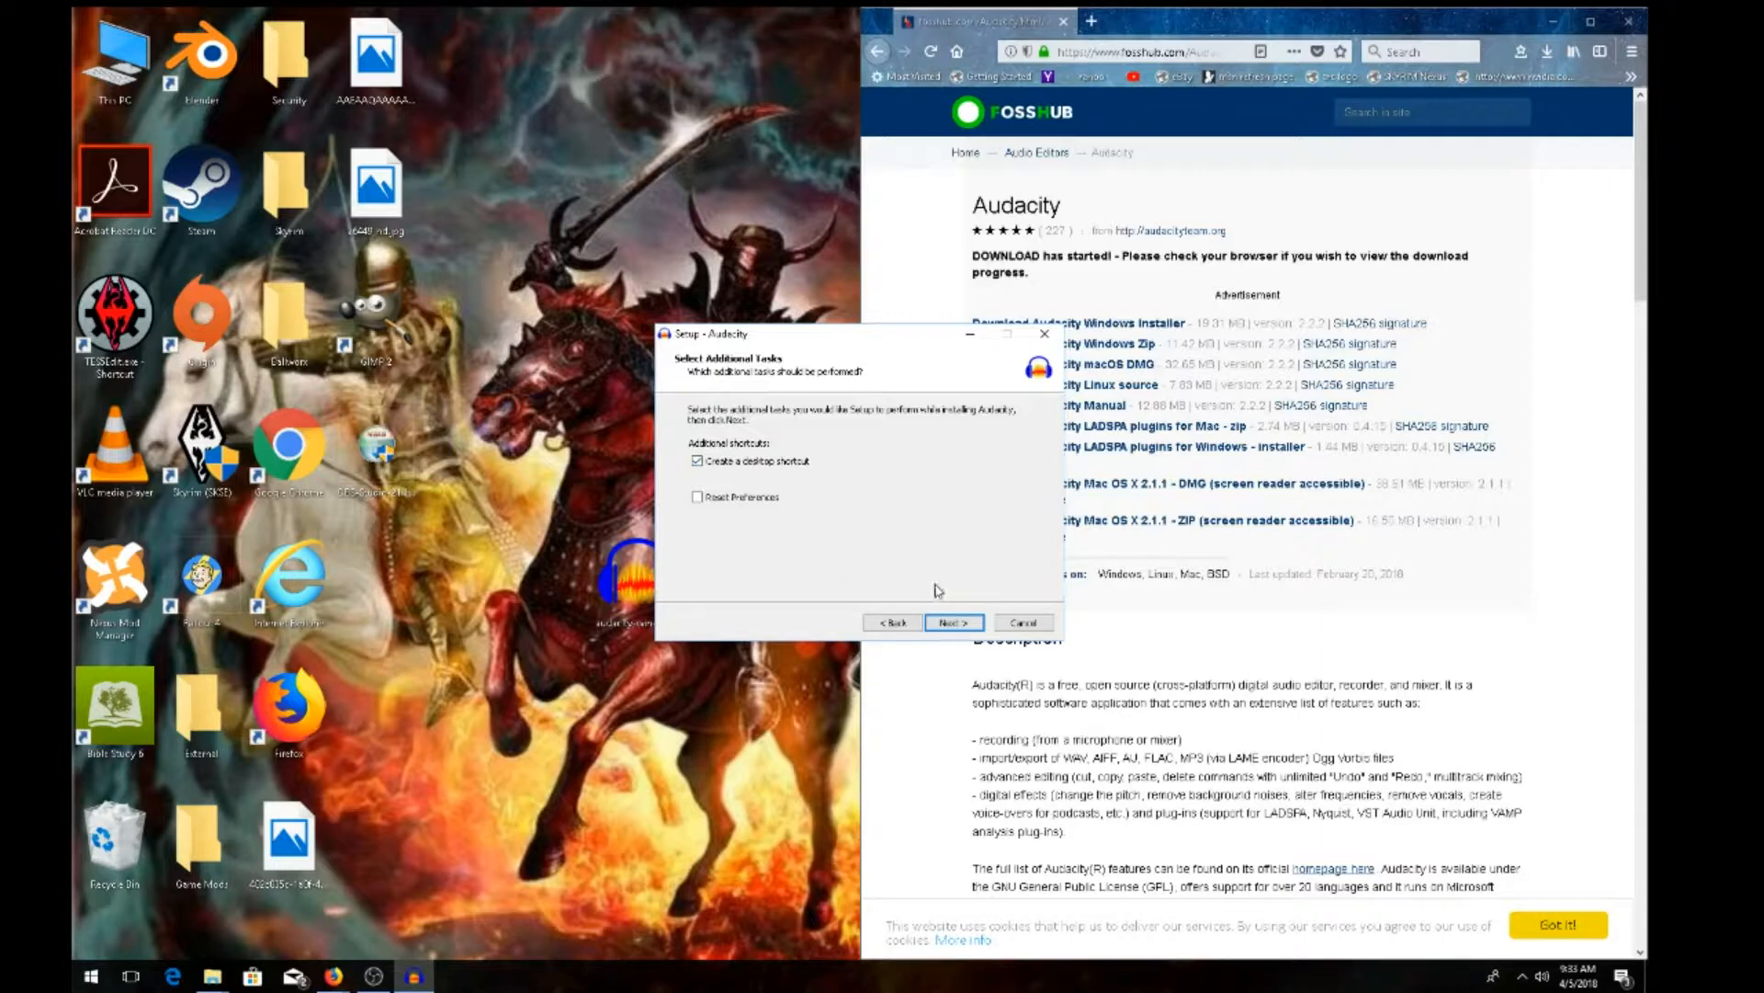
pyautogui.click(953, 622)
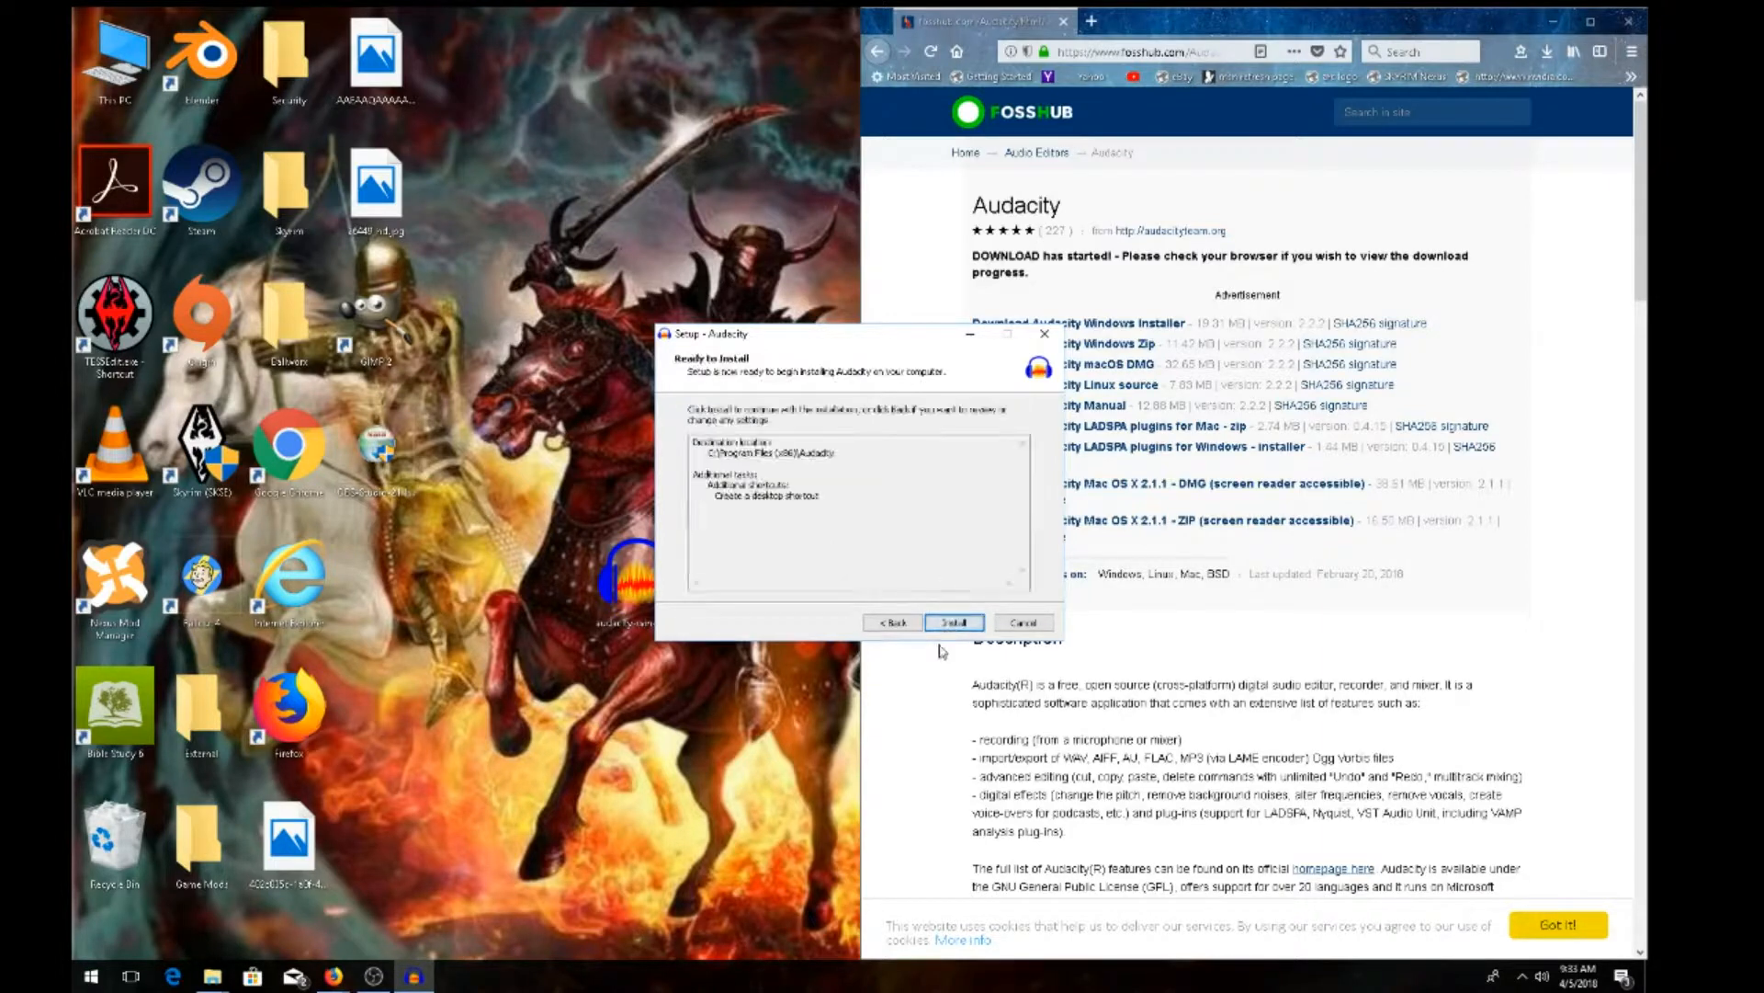
pyautogui.click(952, 622)
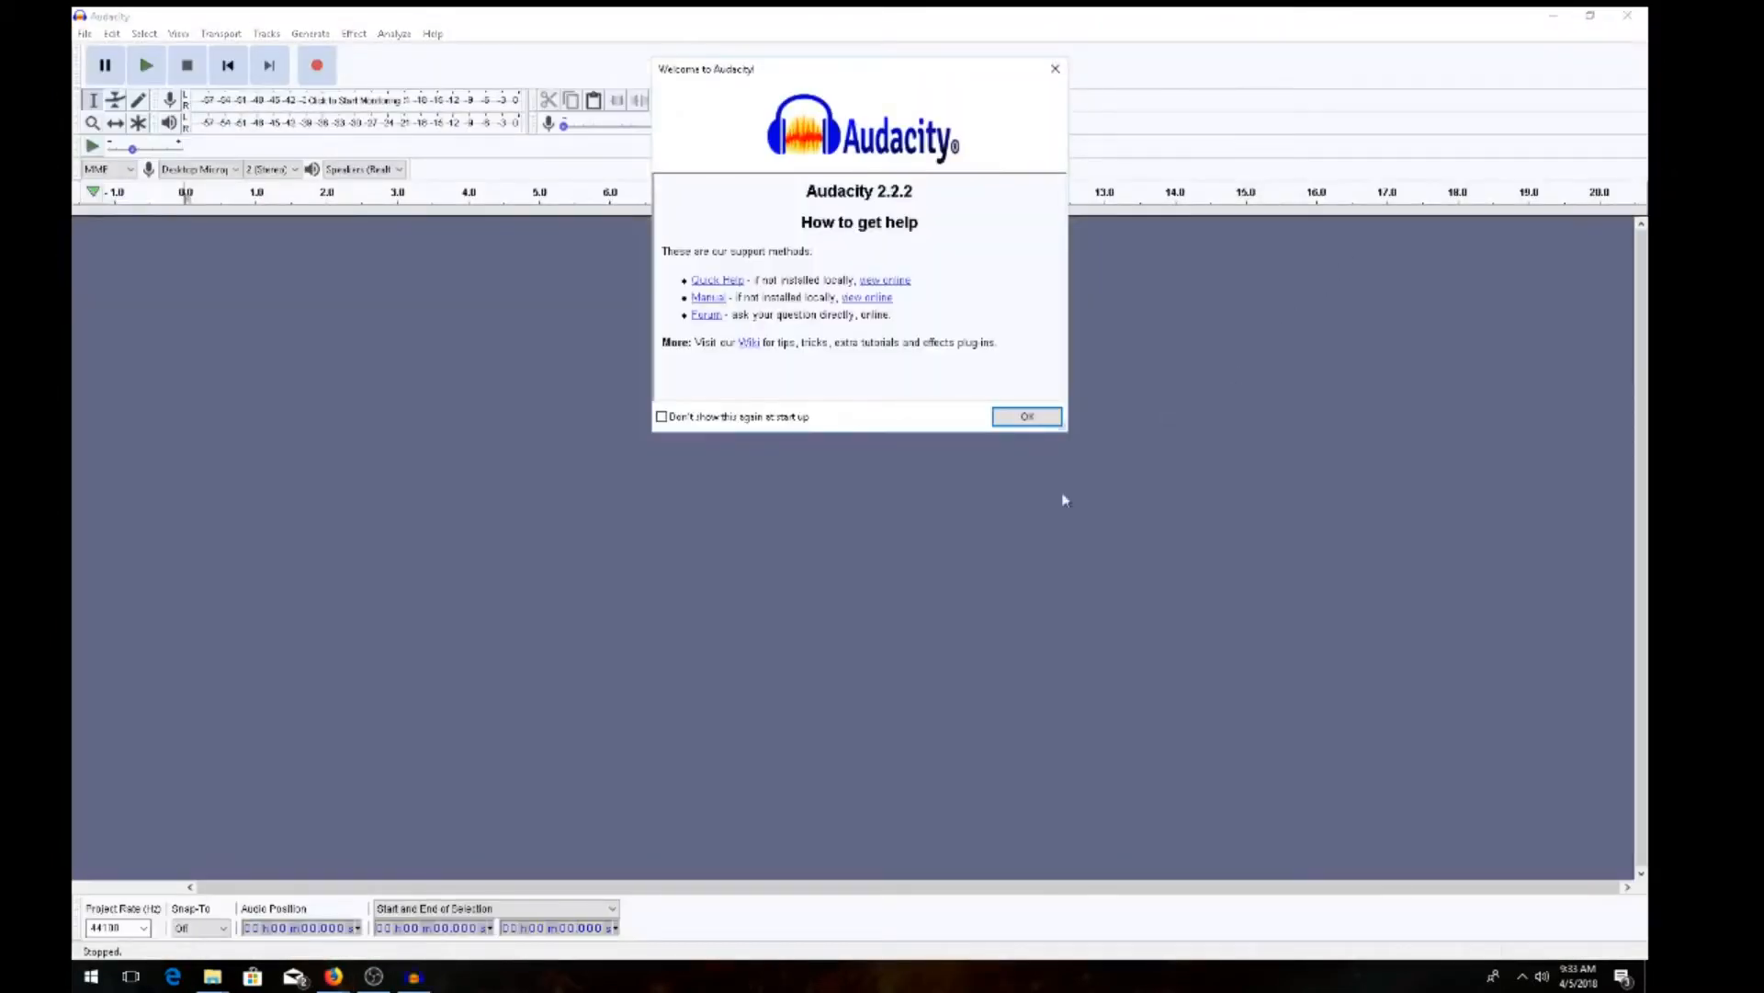
pyautogui.moveTo(934, 565)
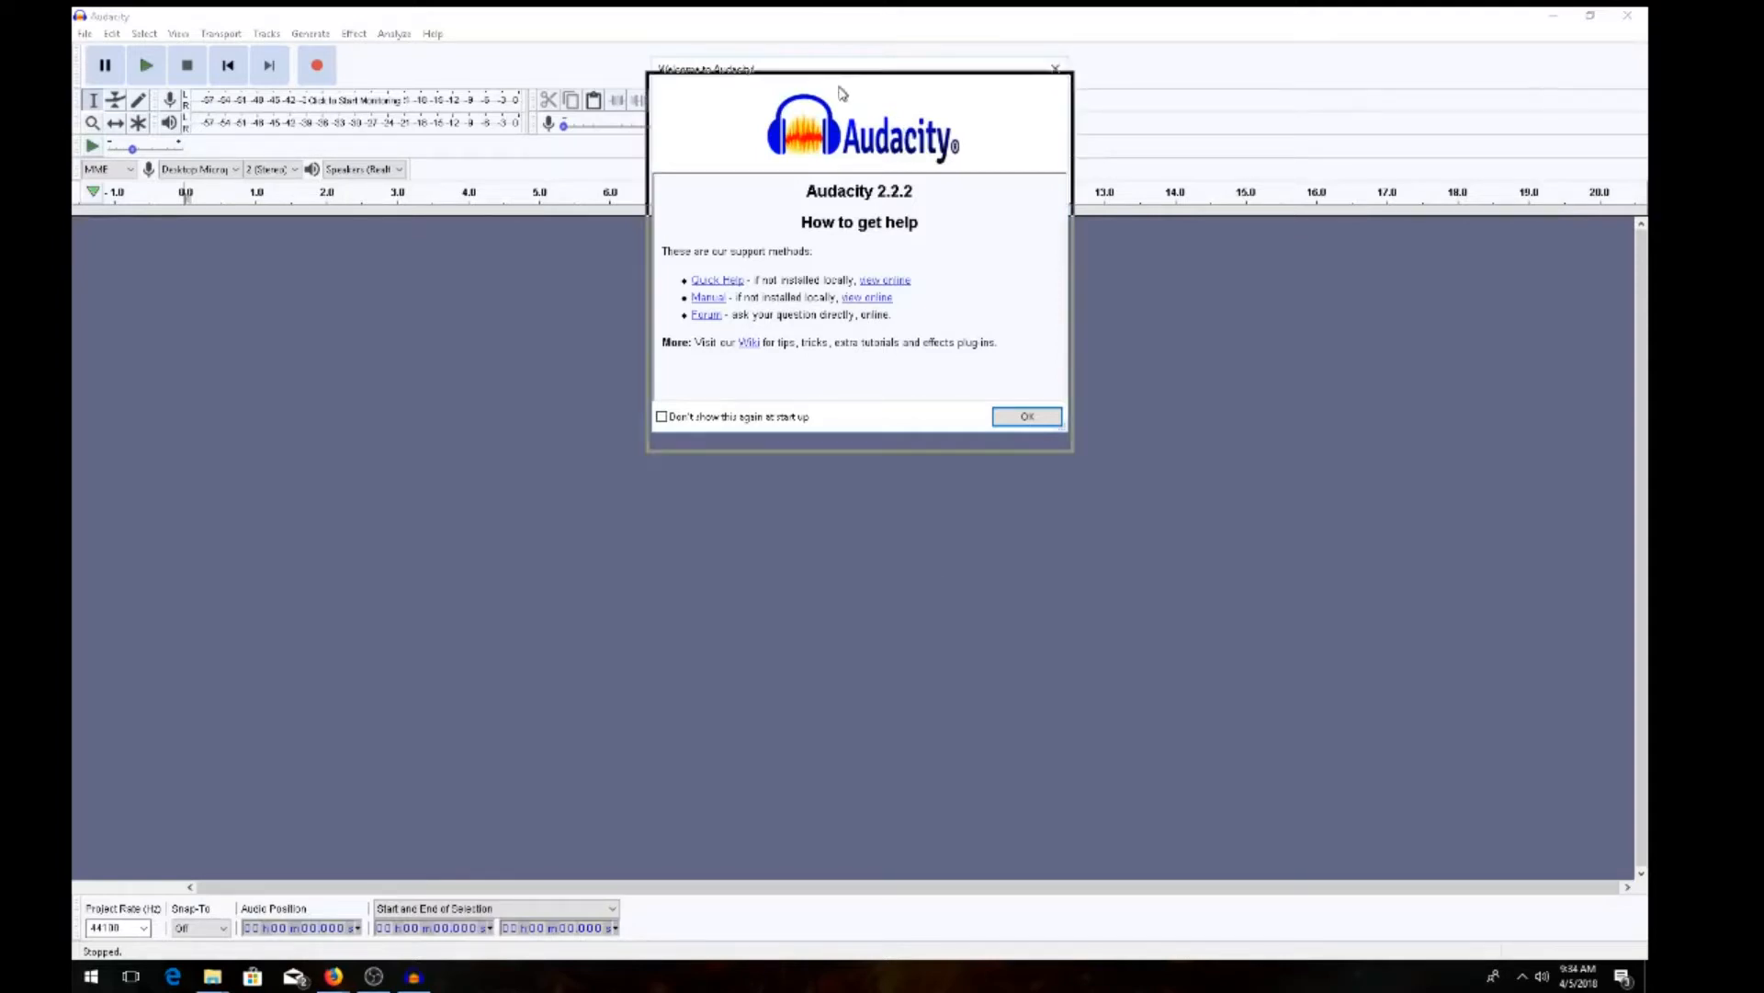
# Move the Welcome to Audacity dialog down to the centre of the window.
pyautogui.moveTo(811, 69); pyautogui.dragTo(810, 252)
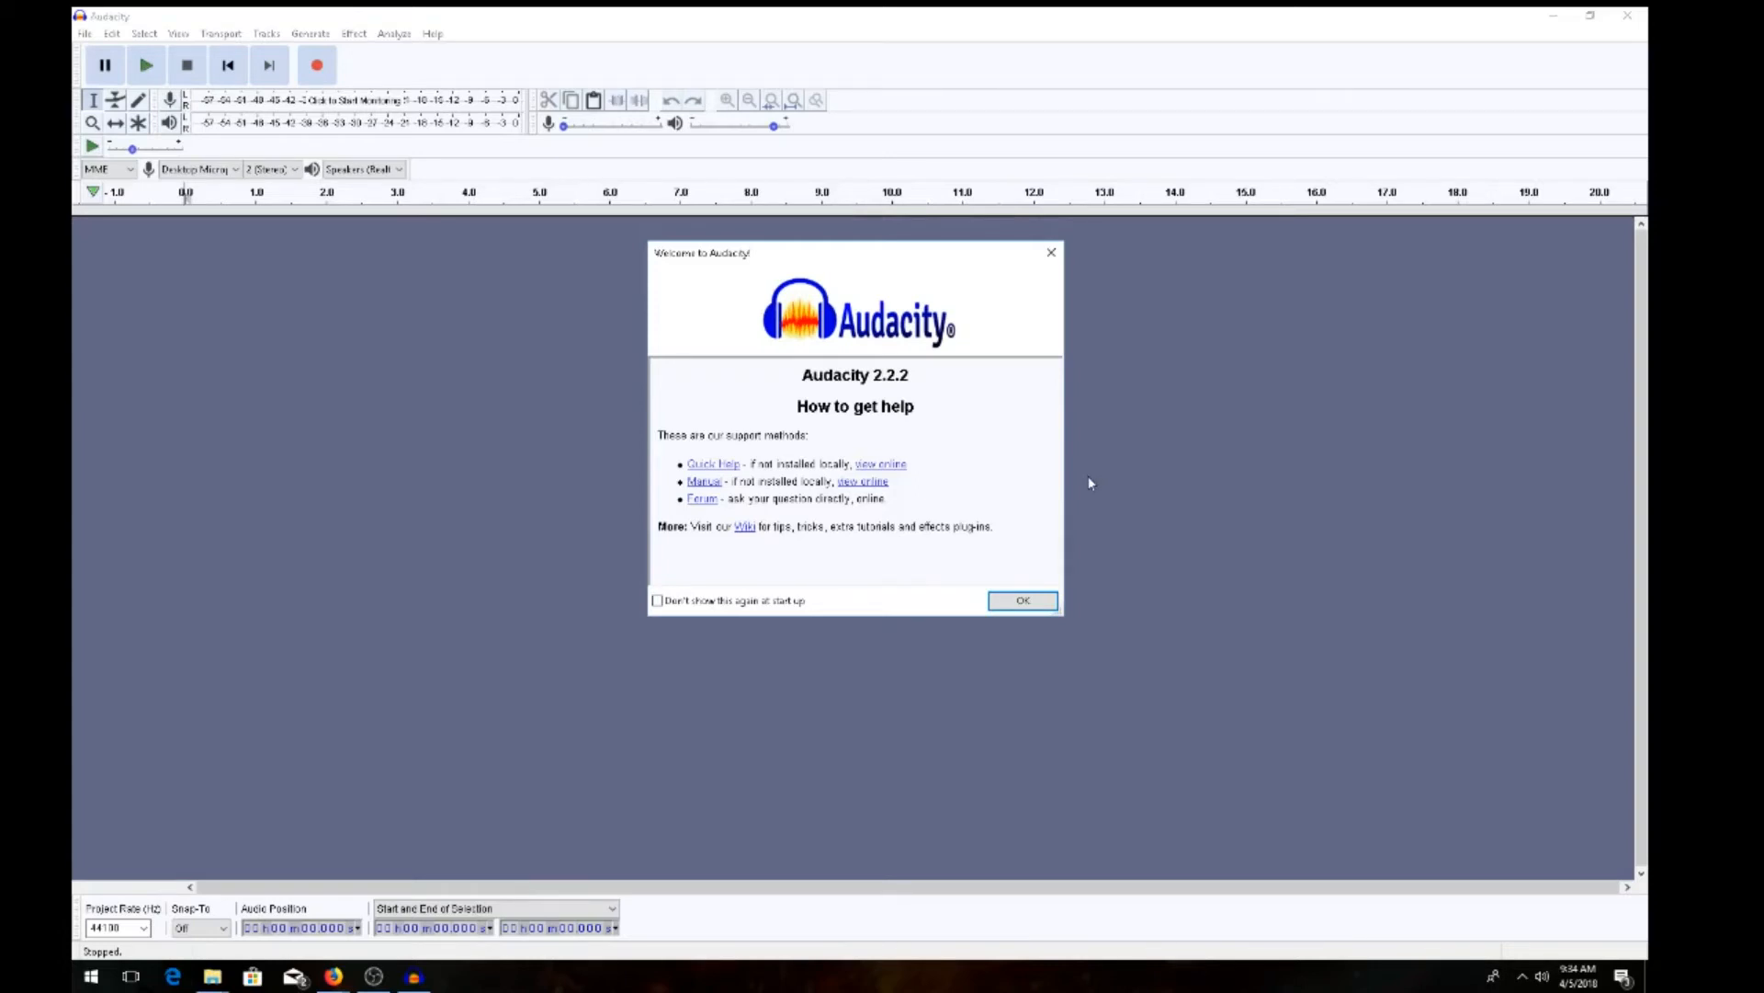
pyautogui.moveTo(1042, 499)
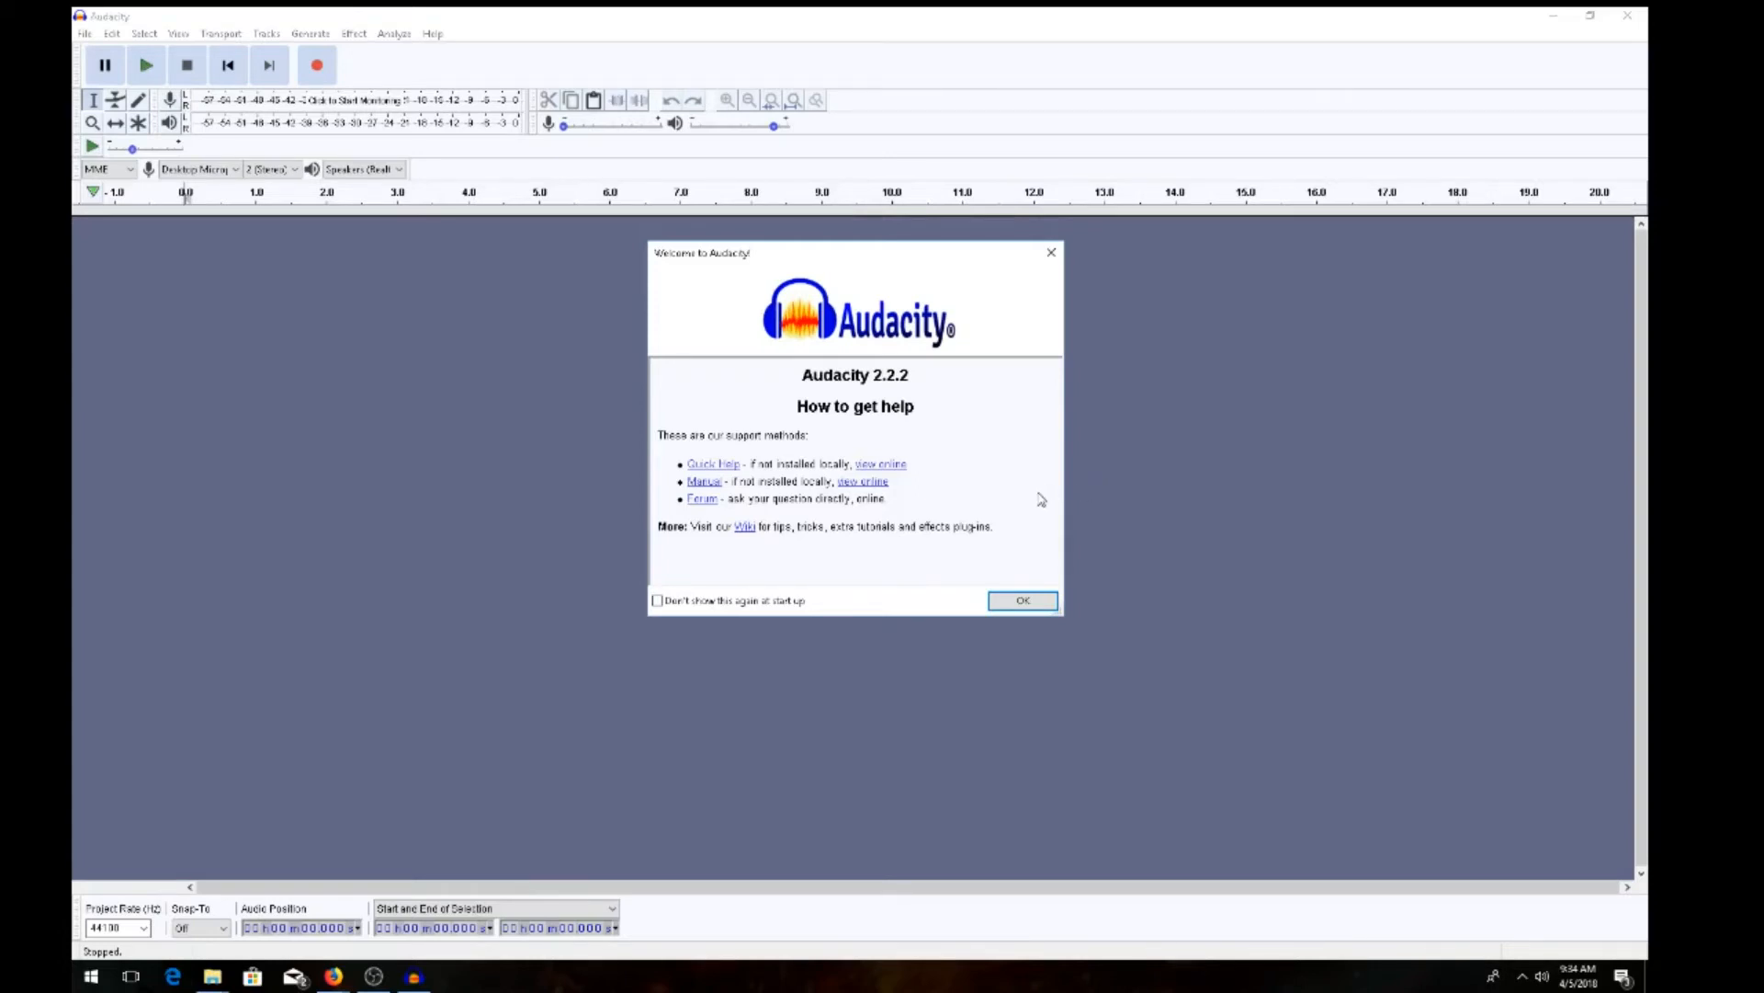